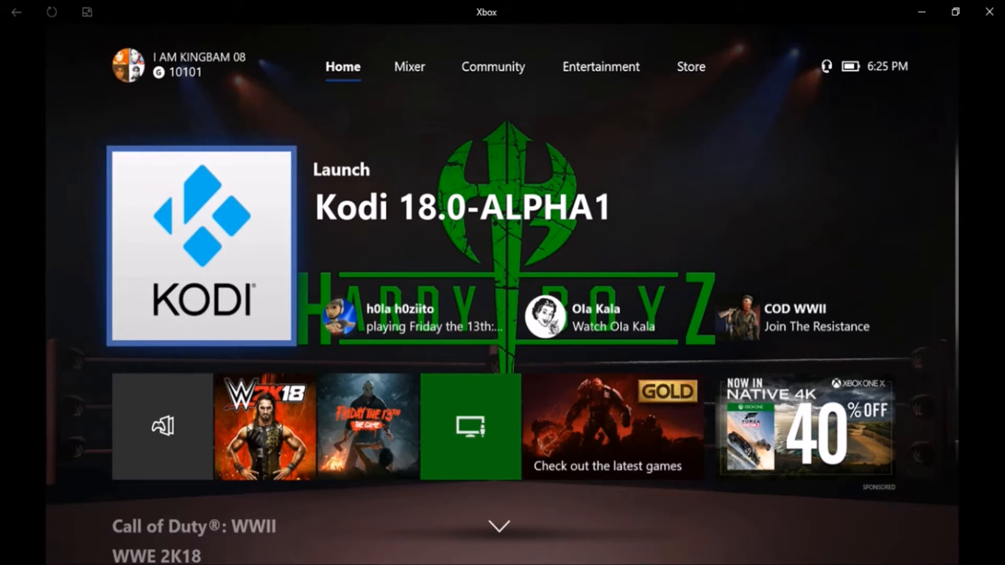
Browse the Xbox Store section of the dashboard to reach Kodi's product page
left_click(689, 66)
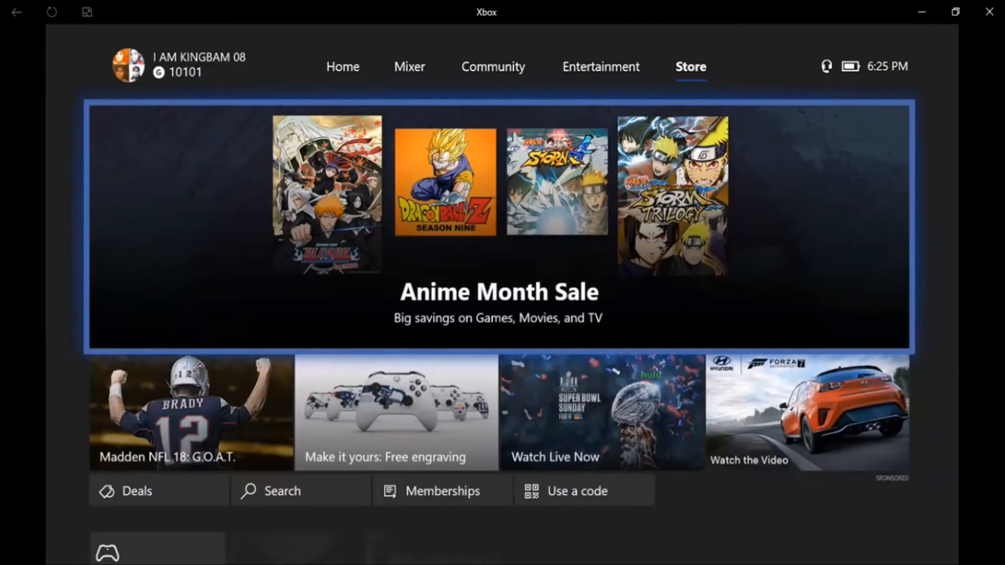
scroll("down", 3)
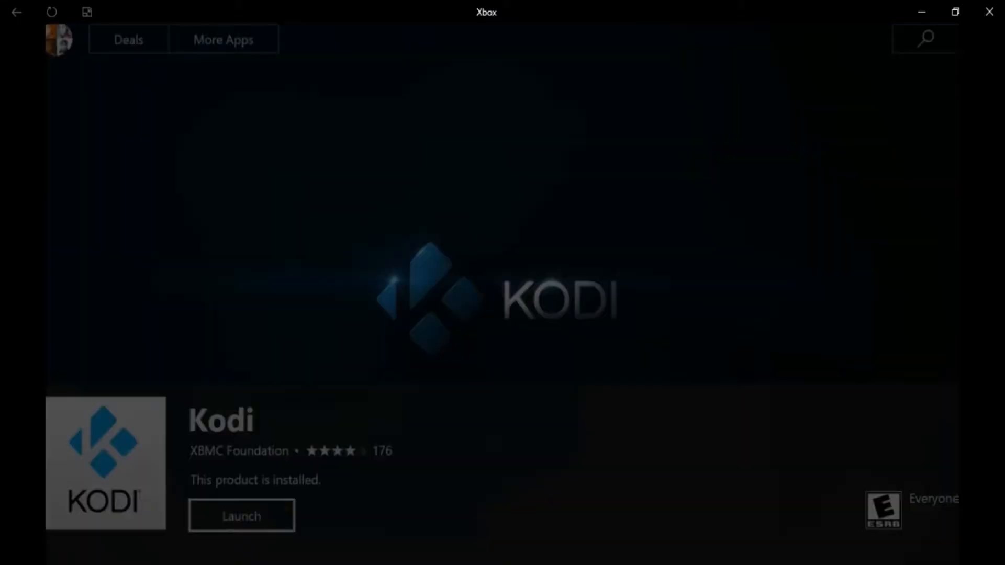
Launch Kodi and enable add-ons from unknown sources in System settings, accepting the warning
left_click(241, 515)
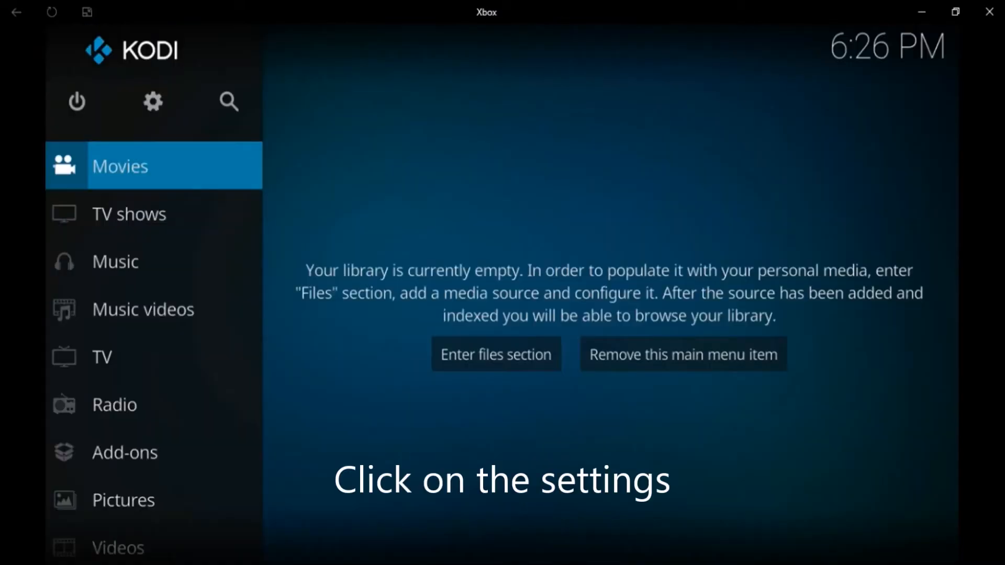
left_click(153, 102)
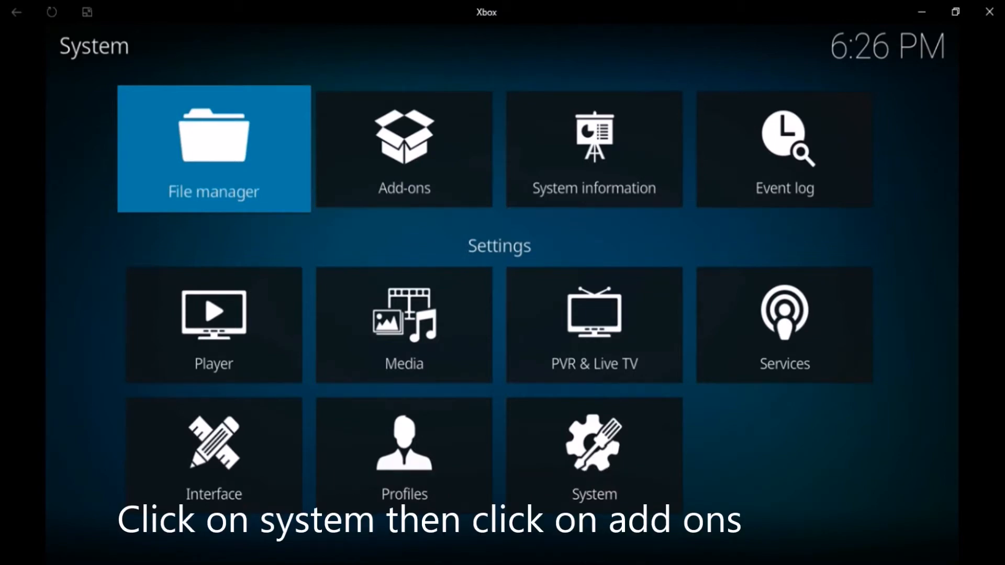
left_click(593, 455)
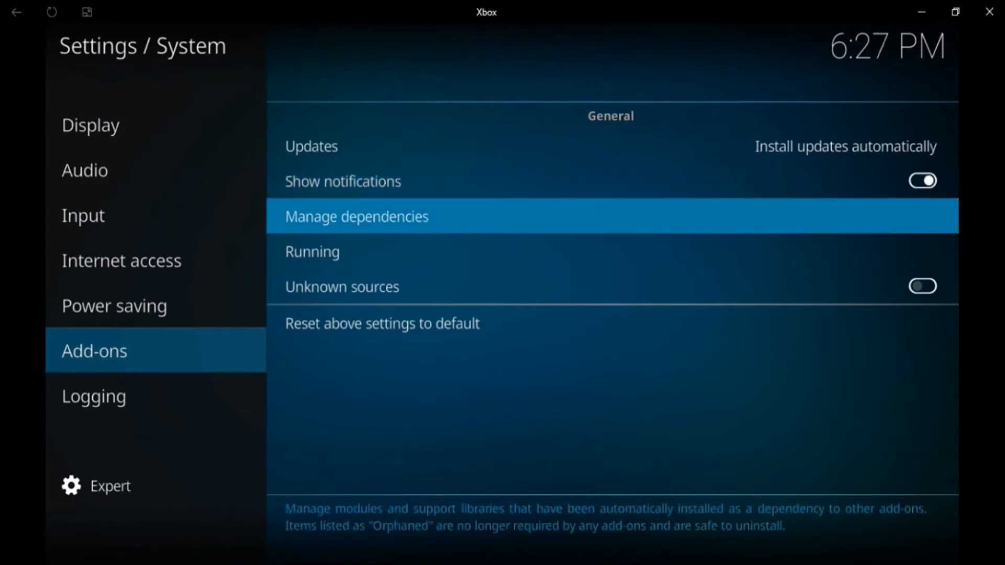
left_click(923, 286)
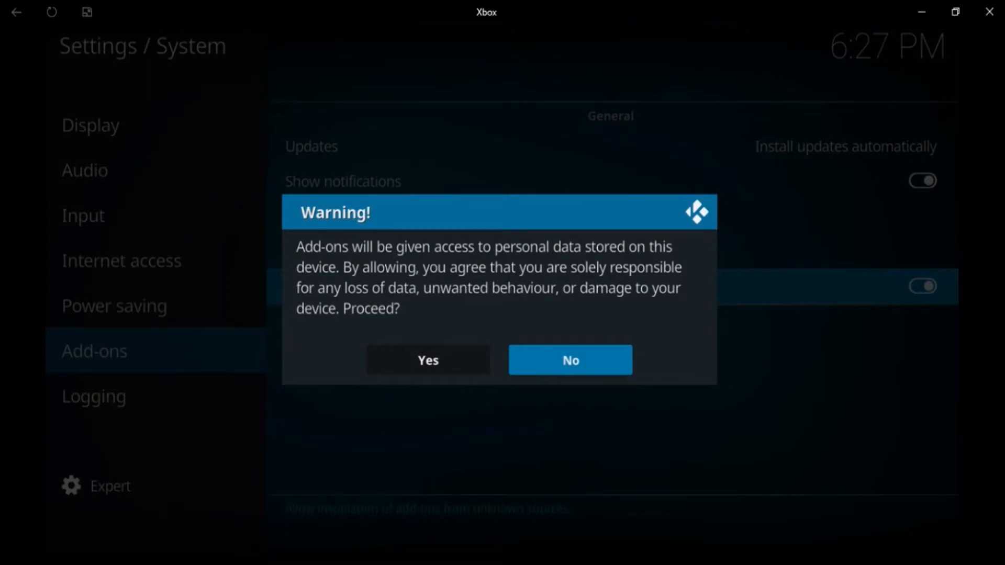
left_click(427, 359)
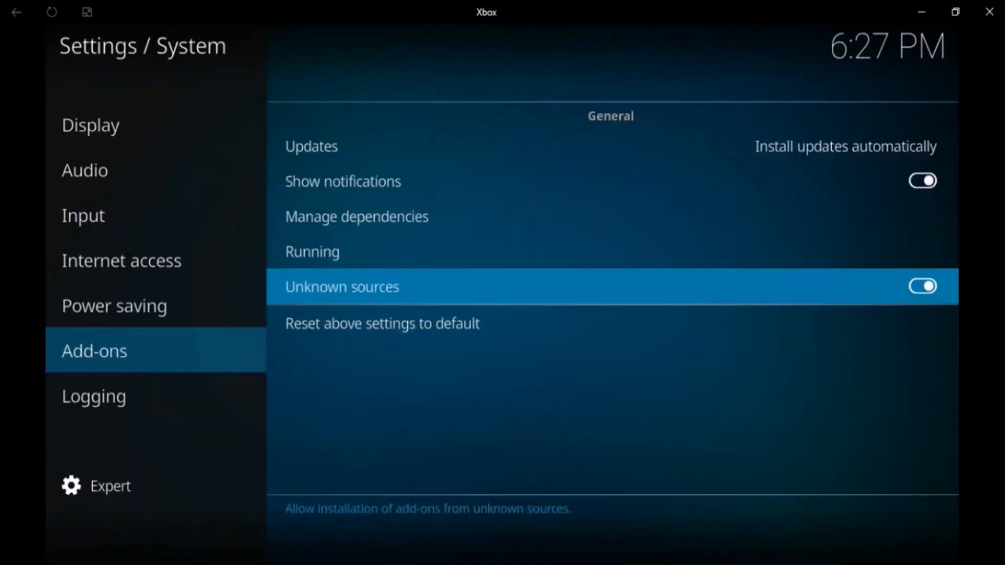
left_click(16, 12)
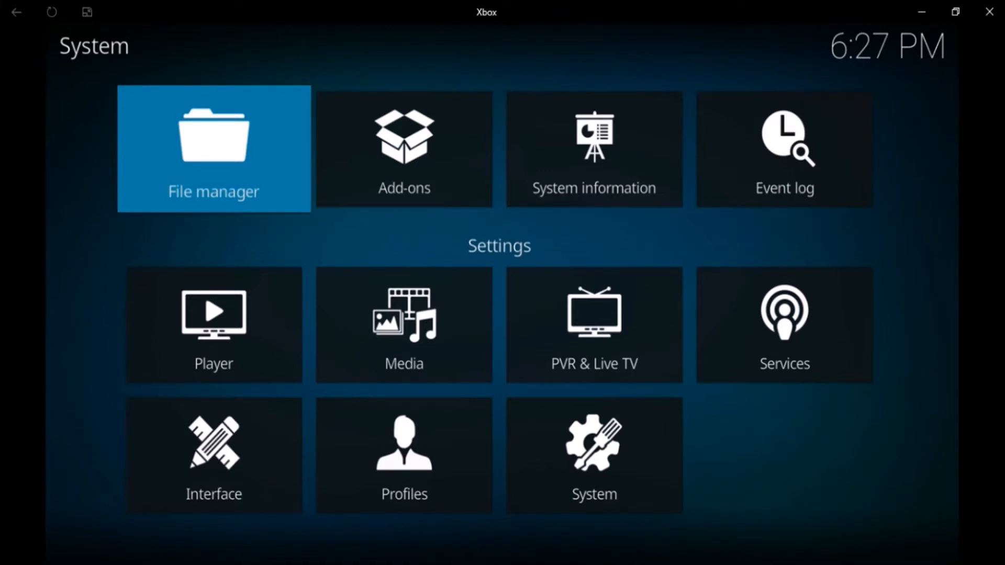
left_click(214, 149)
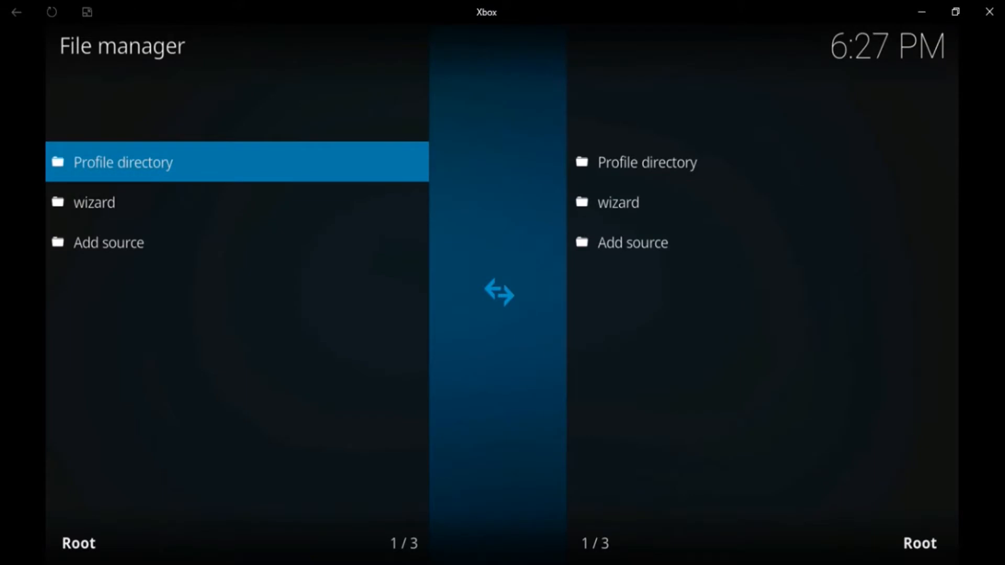
left_click(109, 242)
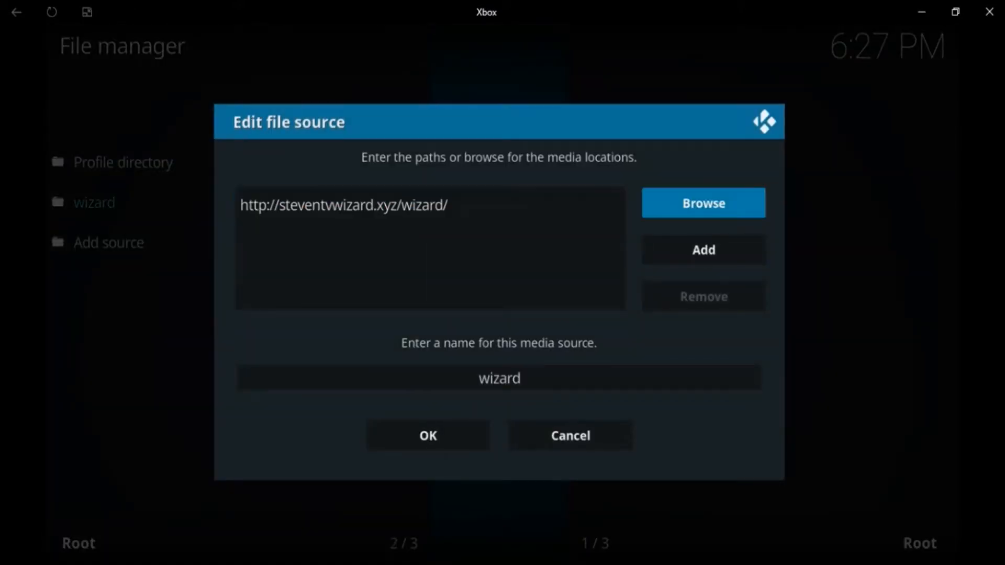
left_click(429, 204)
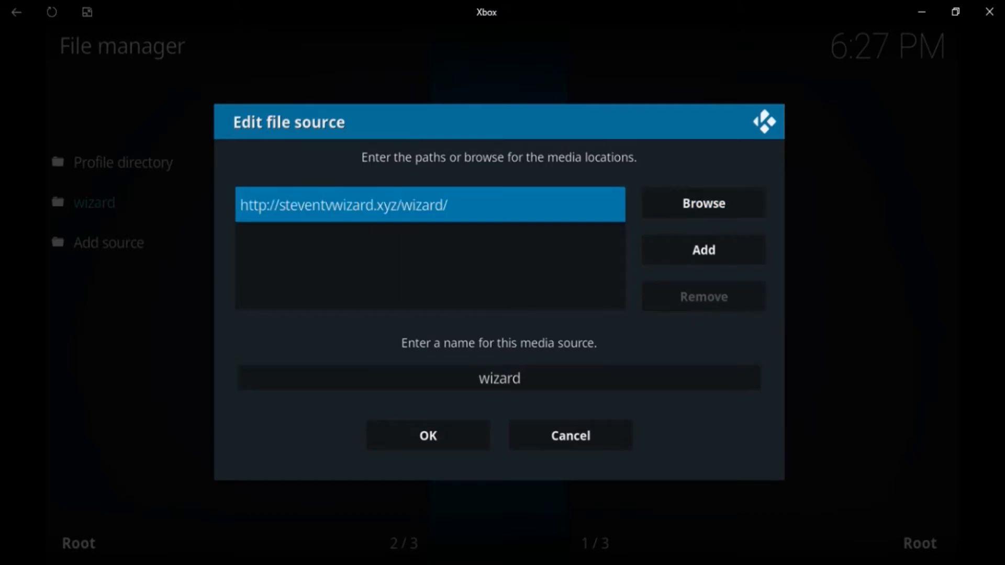
left_click(430, 204)
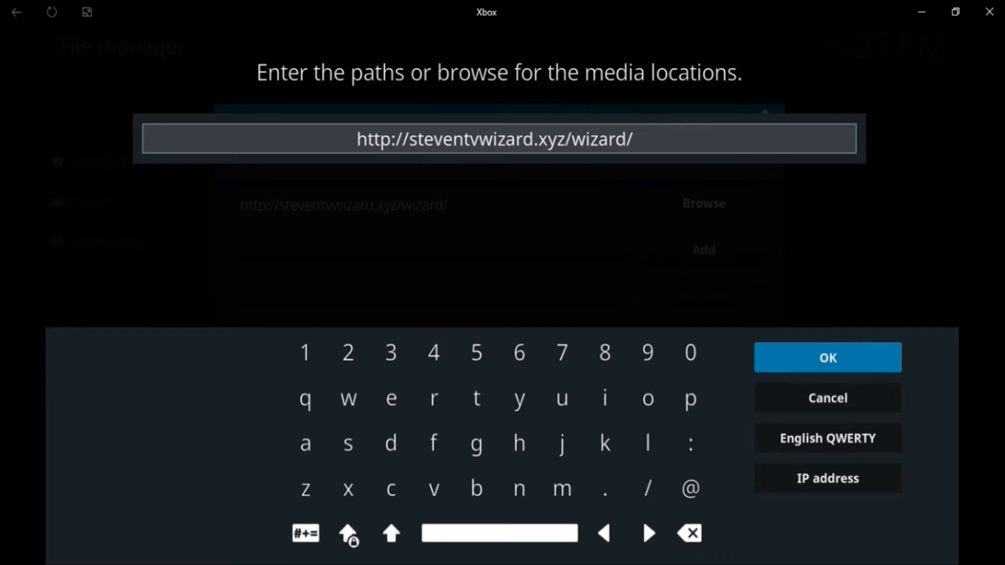
left_click(827, 357)
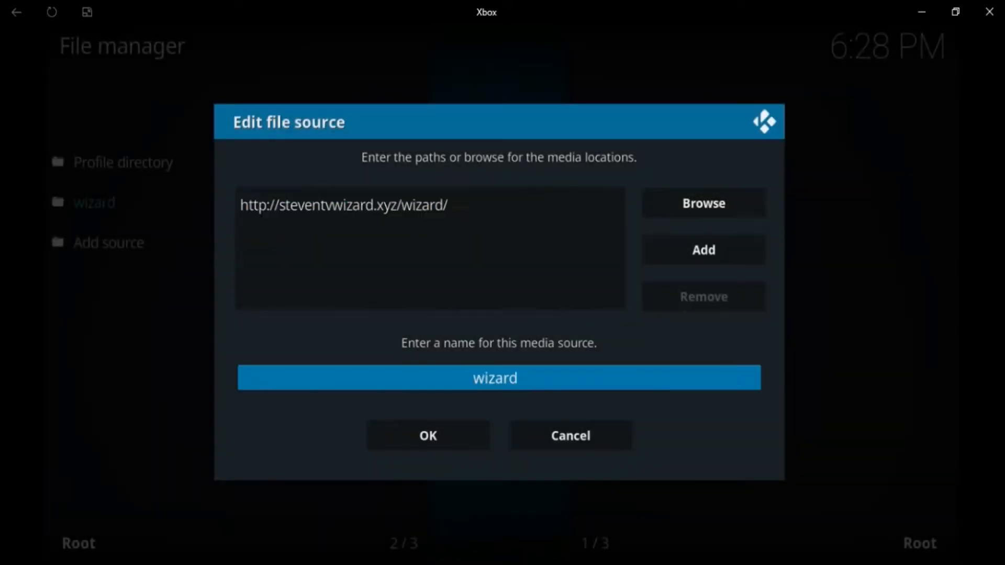
left_click(496, 378)
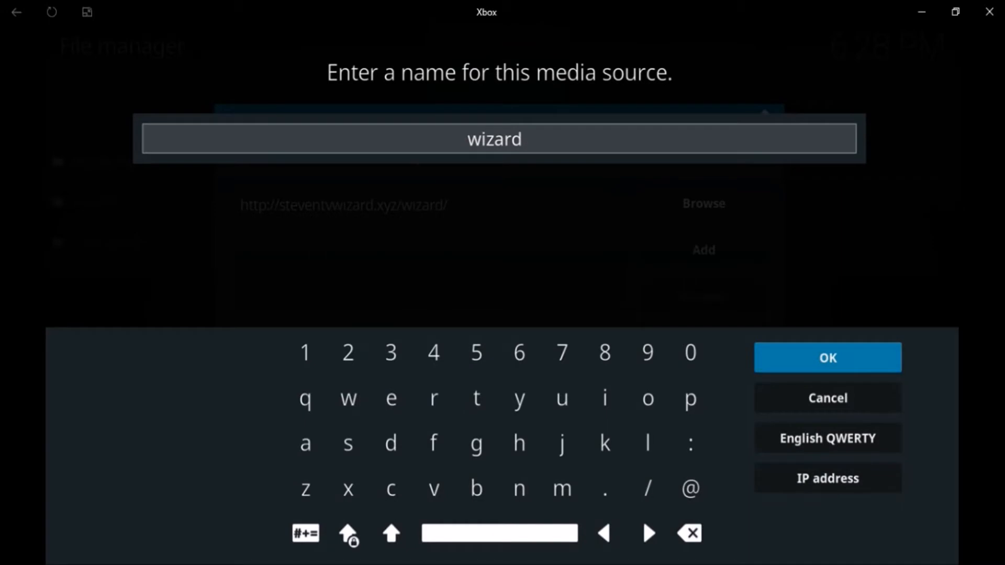
left_click(827, 357)
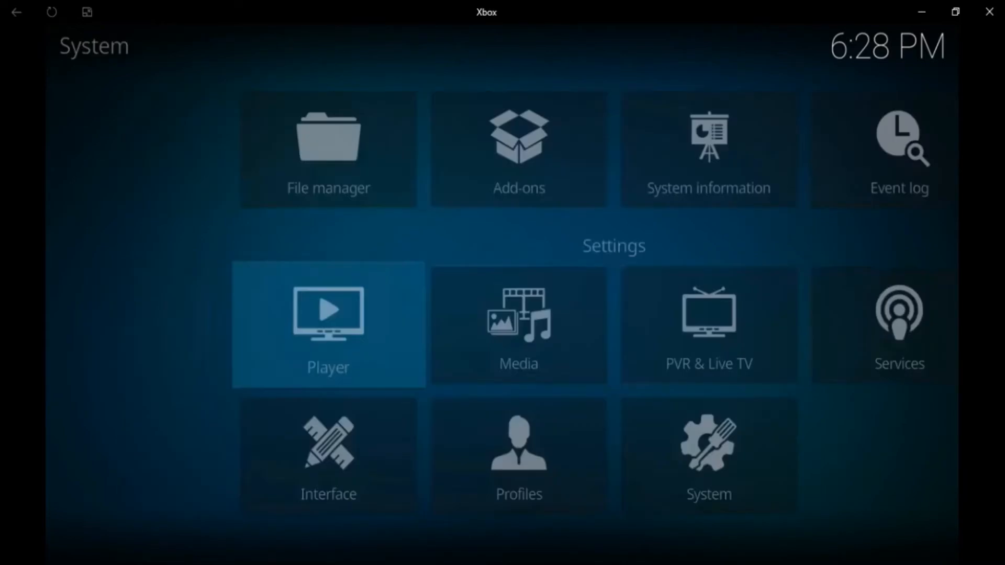
From the home screen, go to the add-on browser's Install from zip file option
left_click(16, 11)
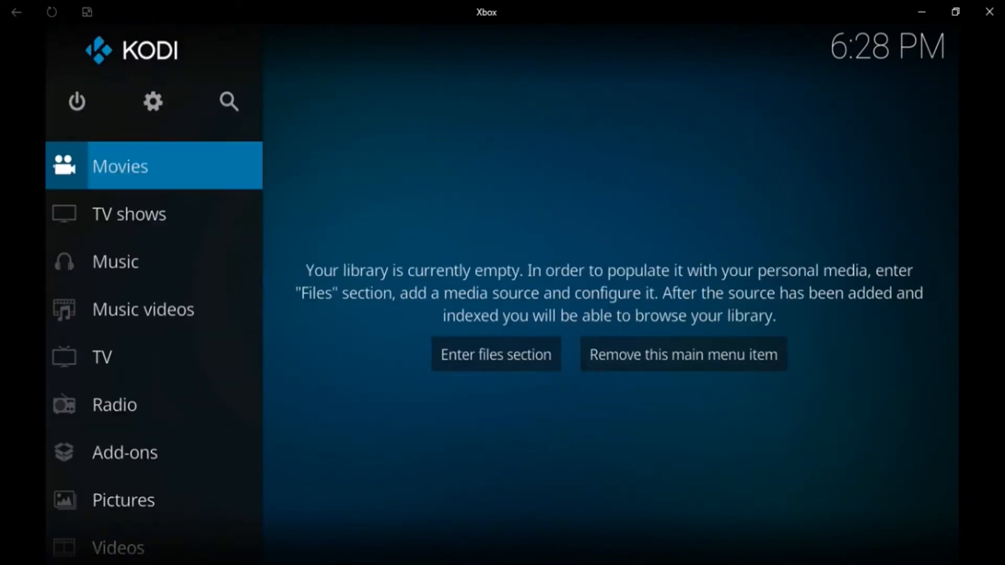
scroll("down", 3)
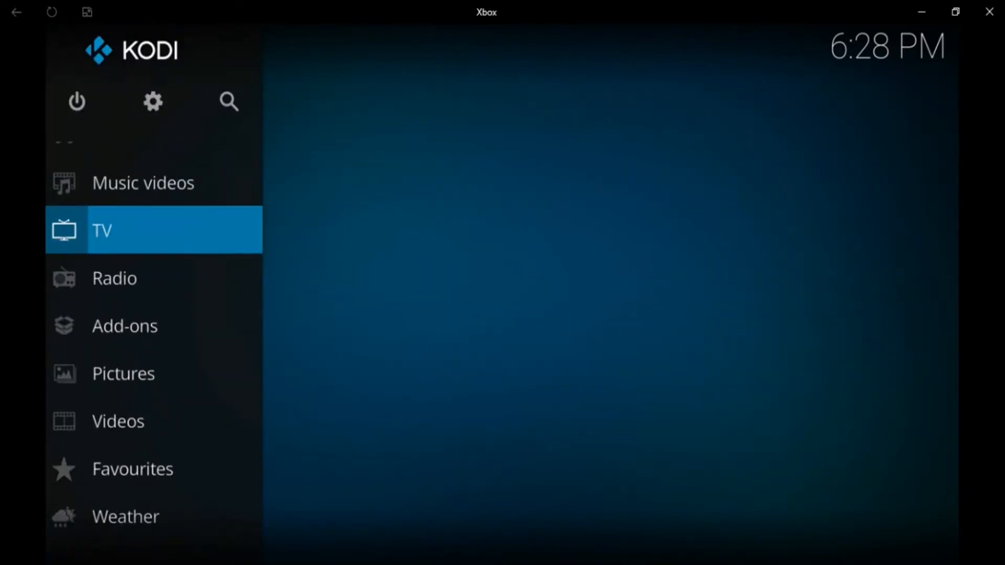
left_click(125, 326)
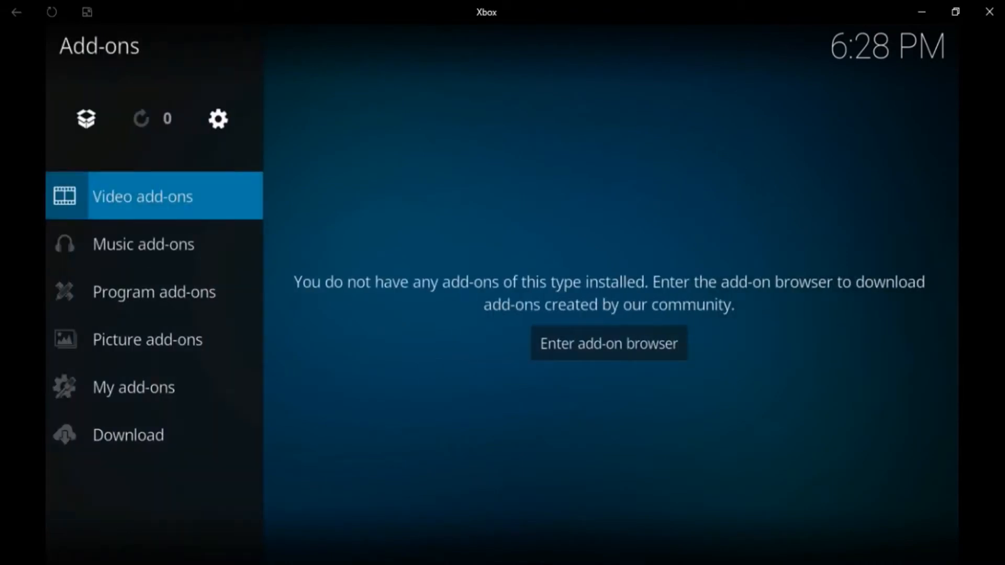
left_click(86, 119)
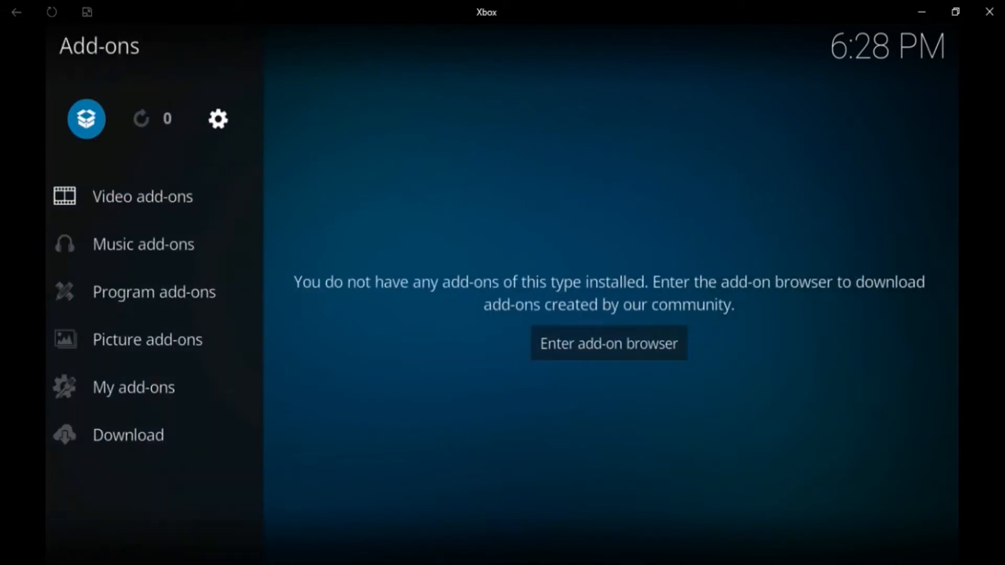
left_click(607, 344)
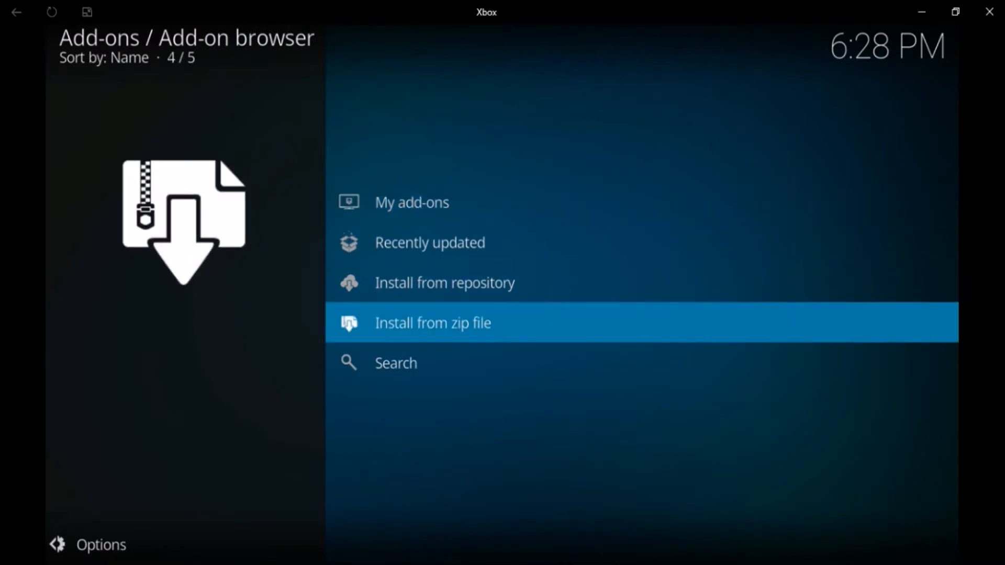
left_click(432, 322)
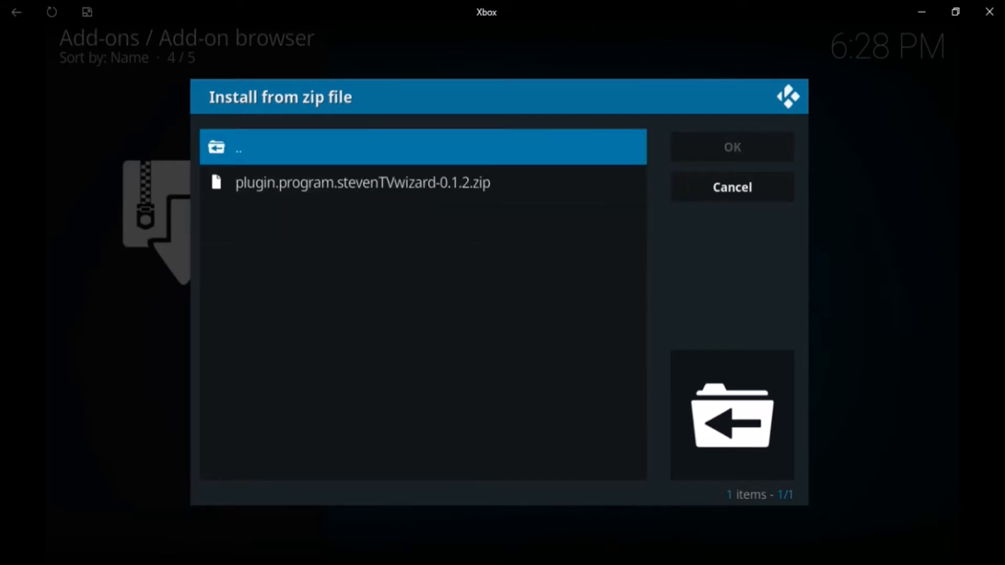
Install plugin.program.stevenTVwizard-0.1.2.zip from the wizard source
left_click(361, 182)
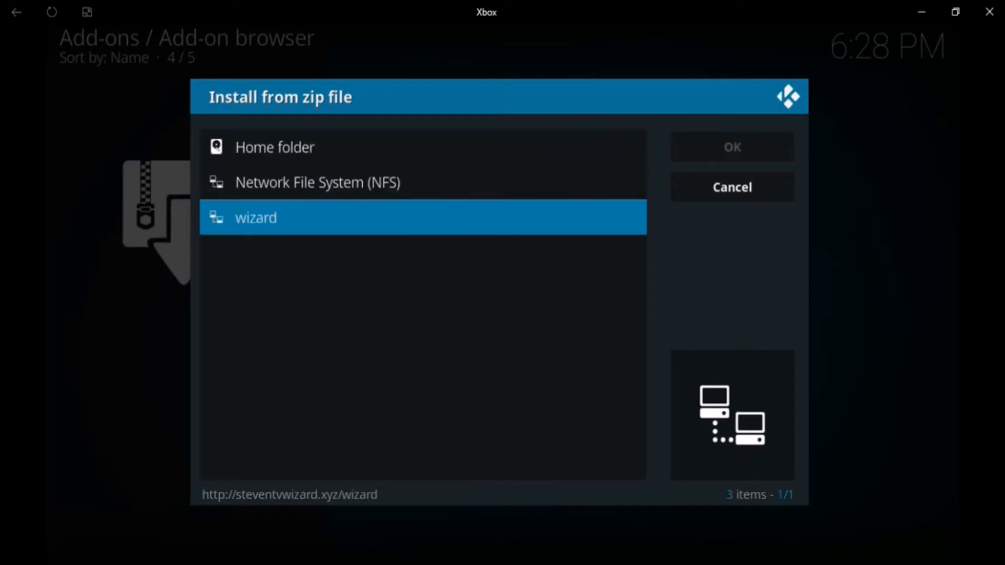
double_click(256, 216)
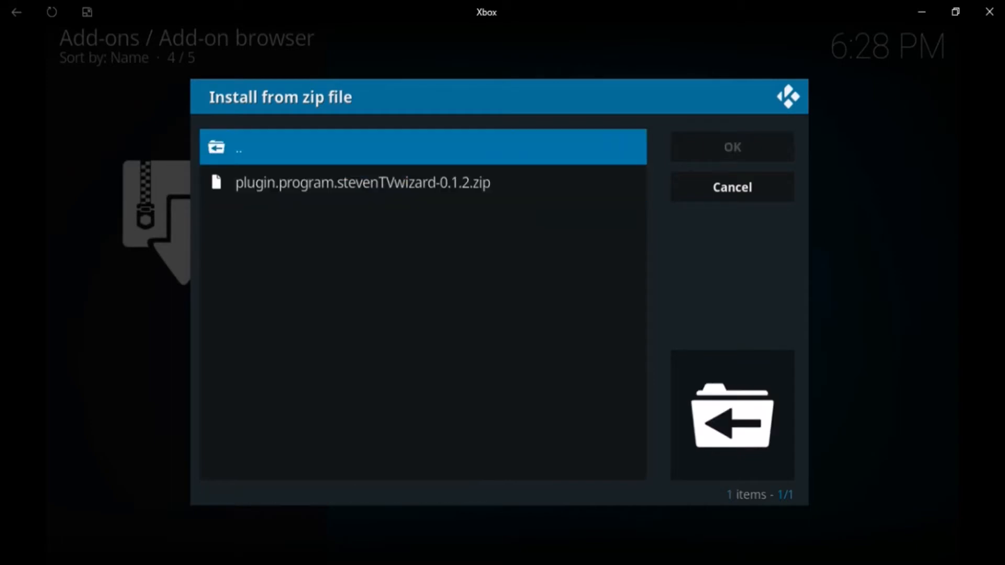
left_click(363, 182)
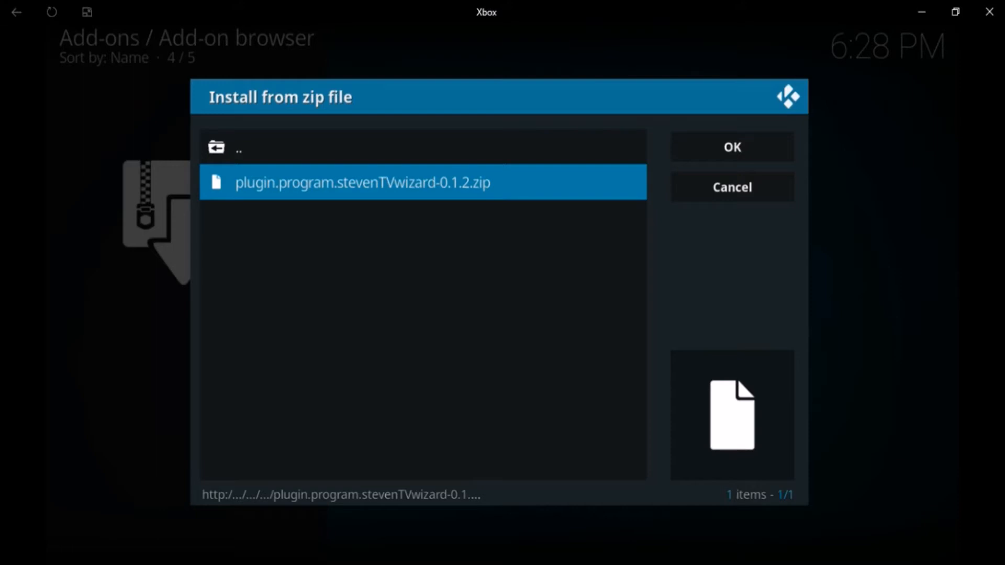
left_click(732, 186)
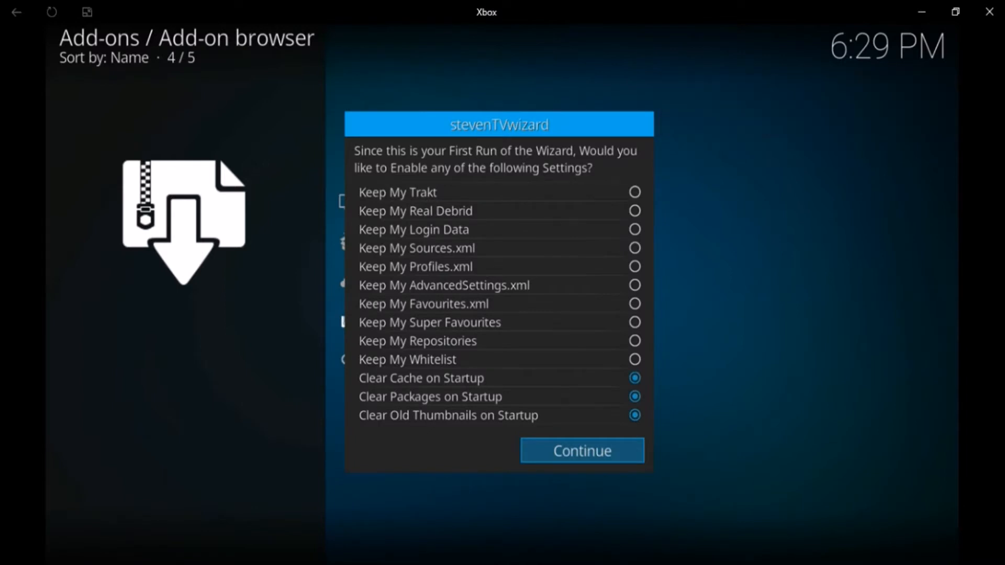
Toggle two clear-on-startup options in the stevenTVwizard prompt and continue to the builds list
left_click(634, 230)
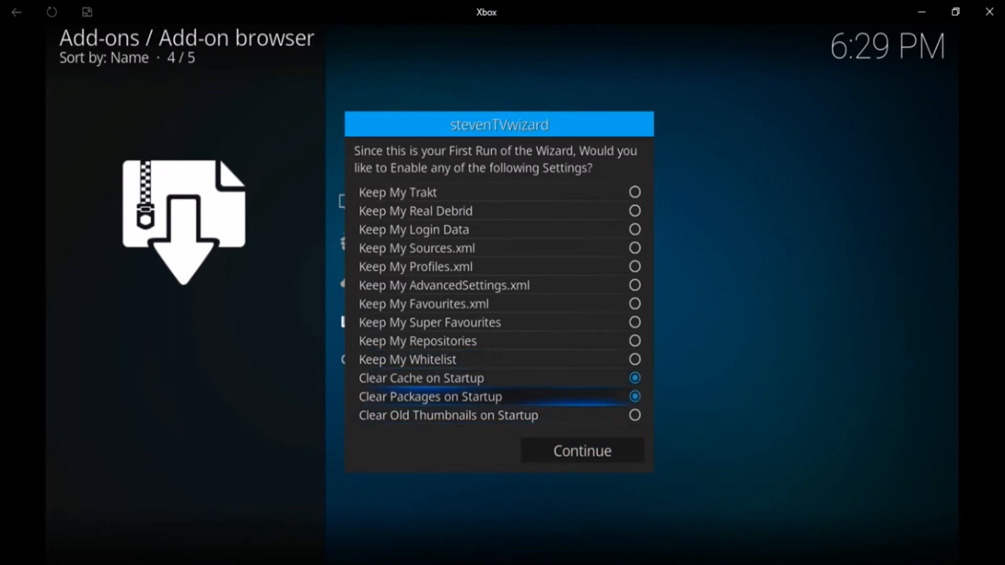
left_click(634, 415)
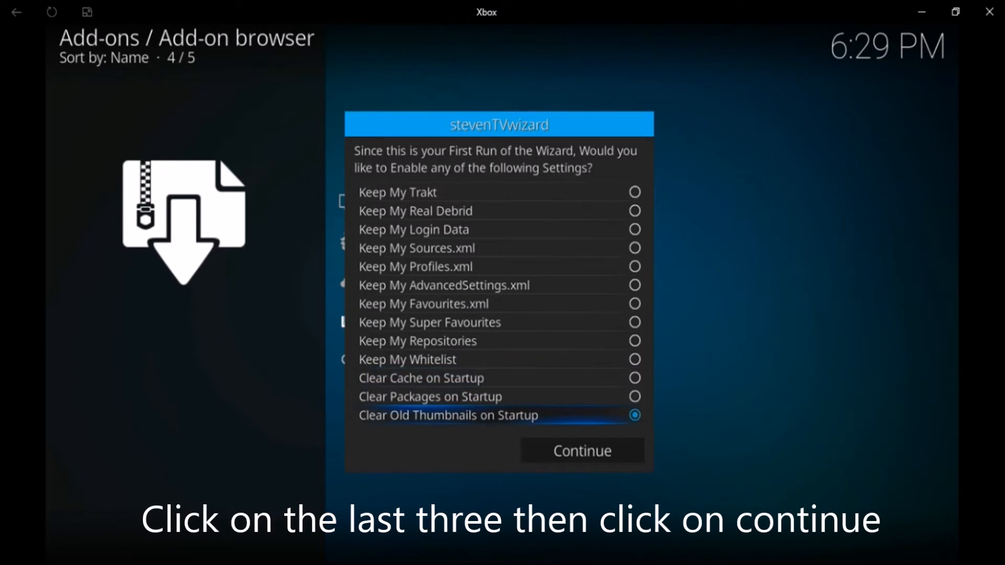
left_click(581, 450)
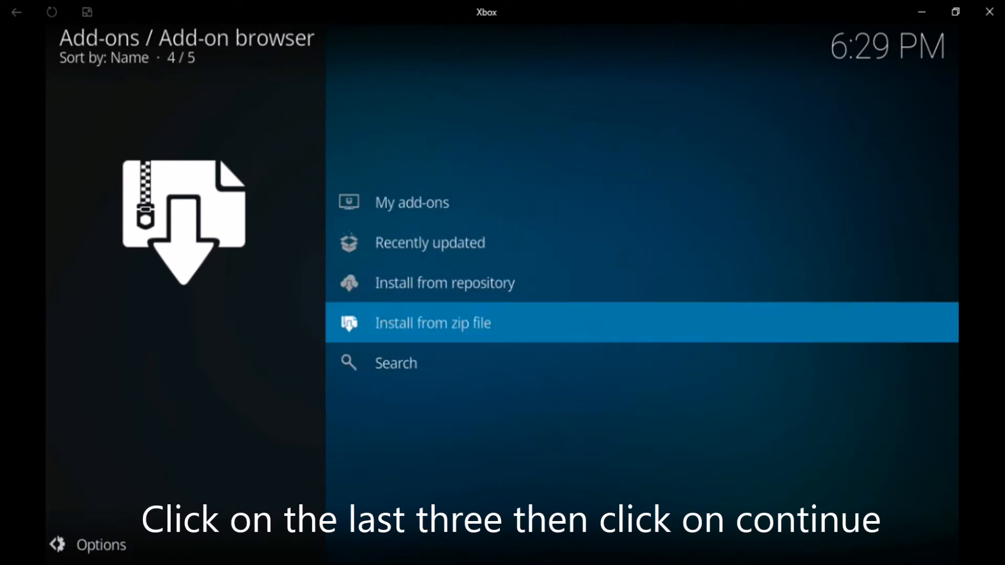
left_click(432, 323)
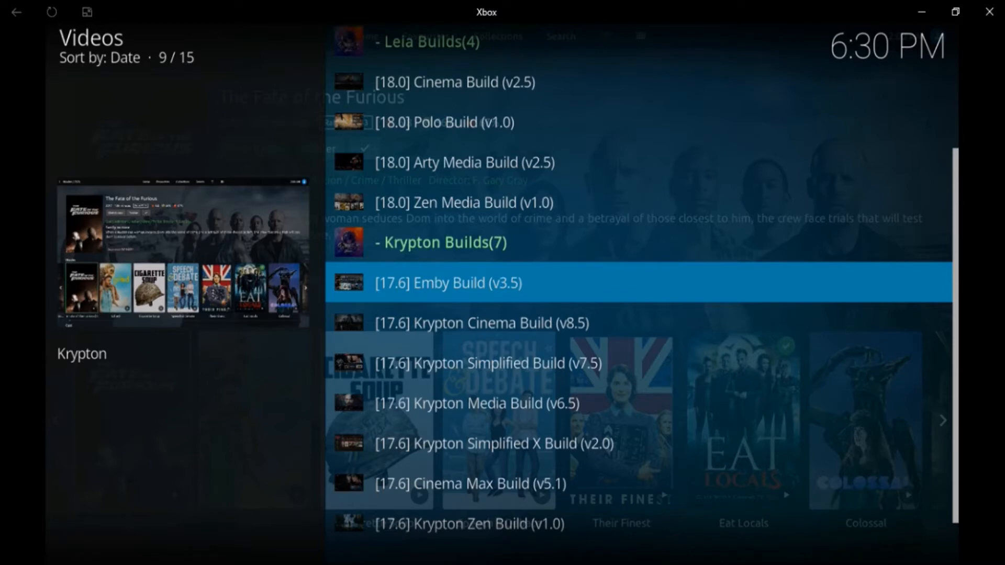
Scroll the Leia Builds list and start a standard install of the chosen 18.0 build
scroll("down", 3)
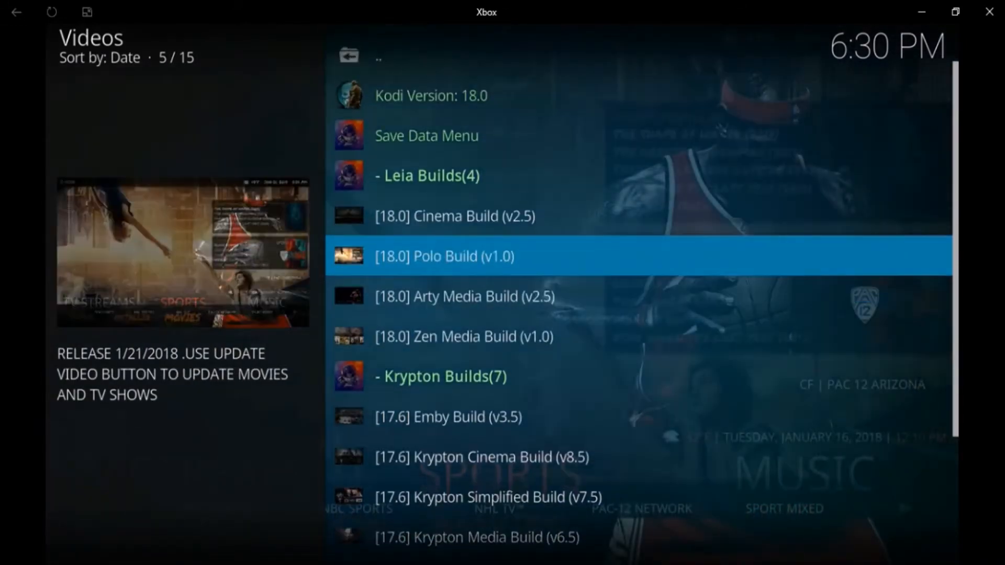
scroll("down", 3)
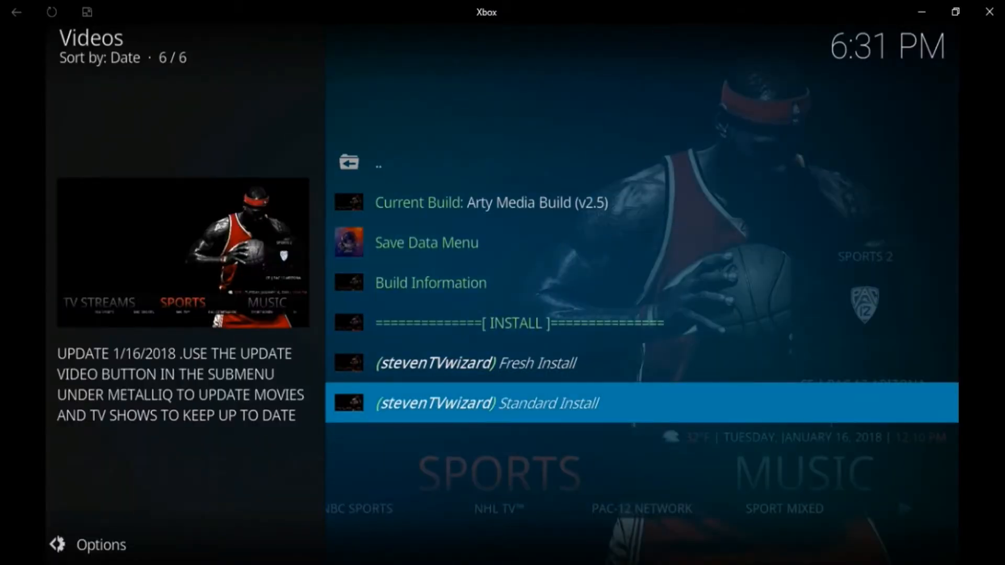
left_click(489, 403)
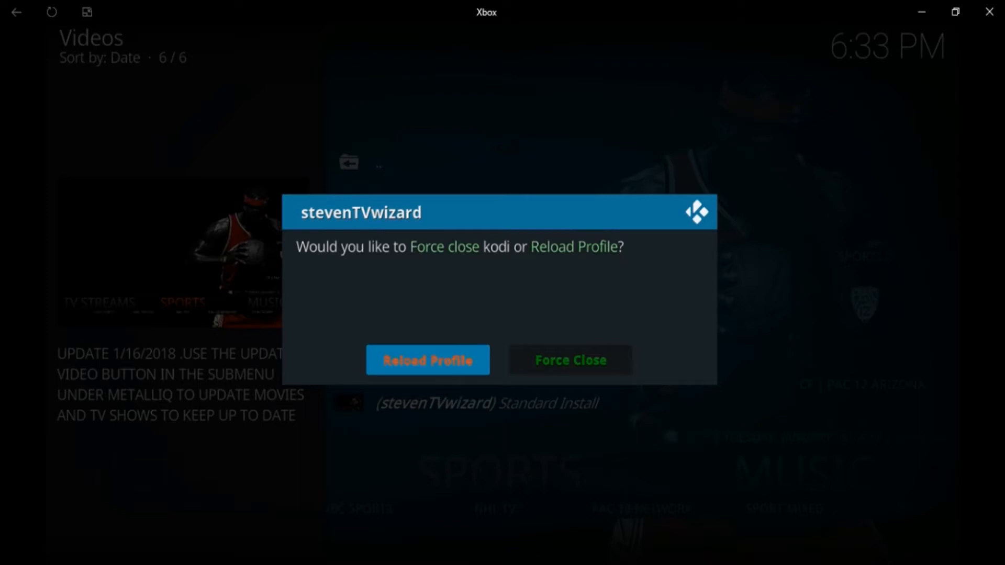
Choose Reload Profile after the build install and acknowledge the warning
left_click(427, 359)
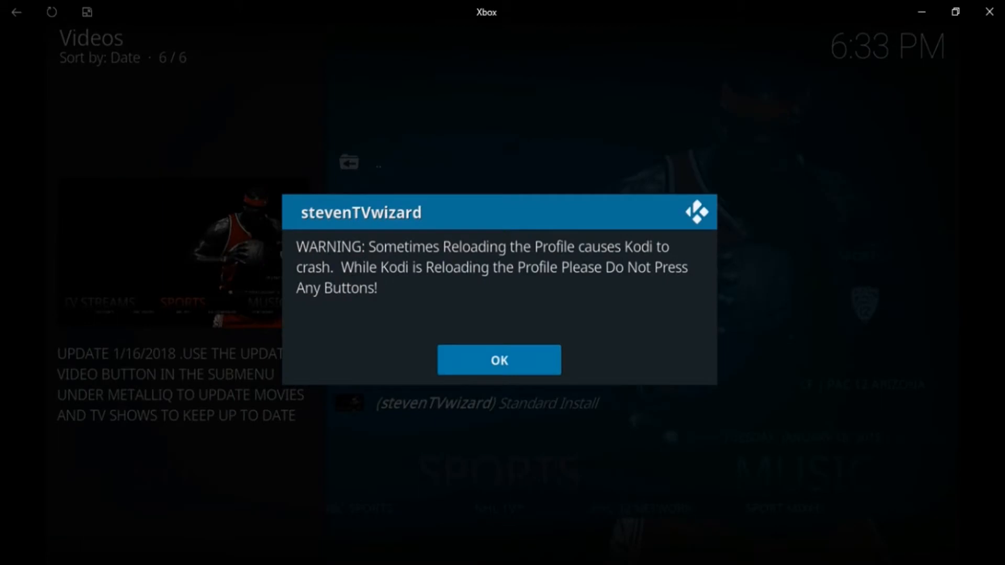
left_click(498, 359)
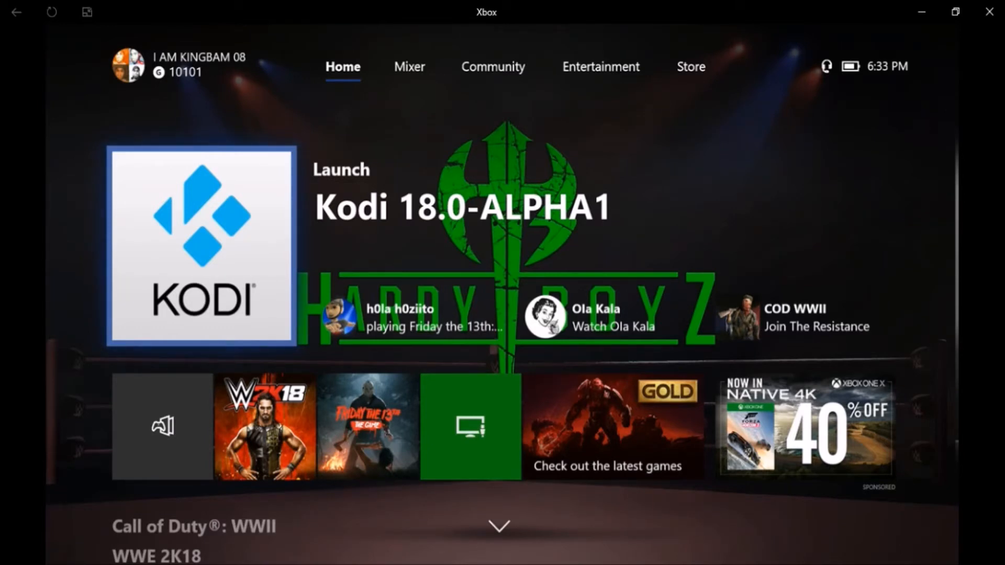
Relaunch Kodi 18.0-ALPHA1 from the Xbox home screen into the new build
left_click(202, 245)
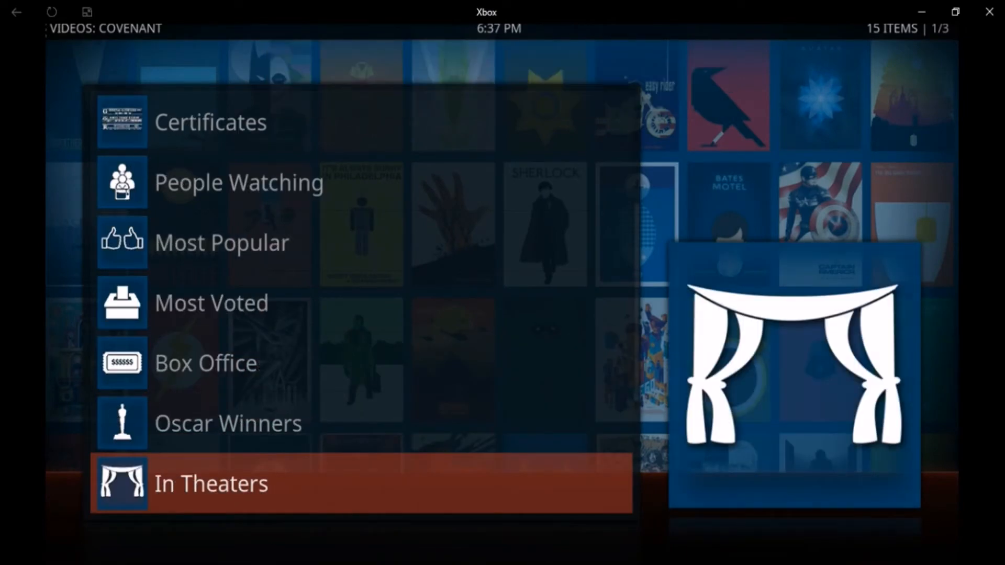
In Covenant's In Theaters grid, scroll down to Proud Mary and bring up its stream sources
left_click(210, 484)
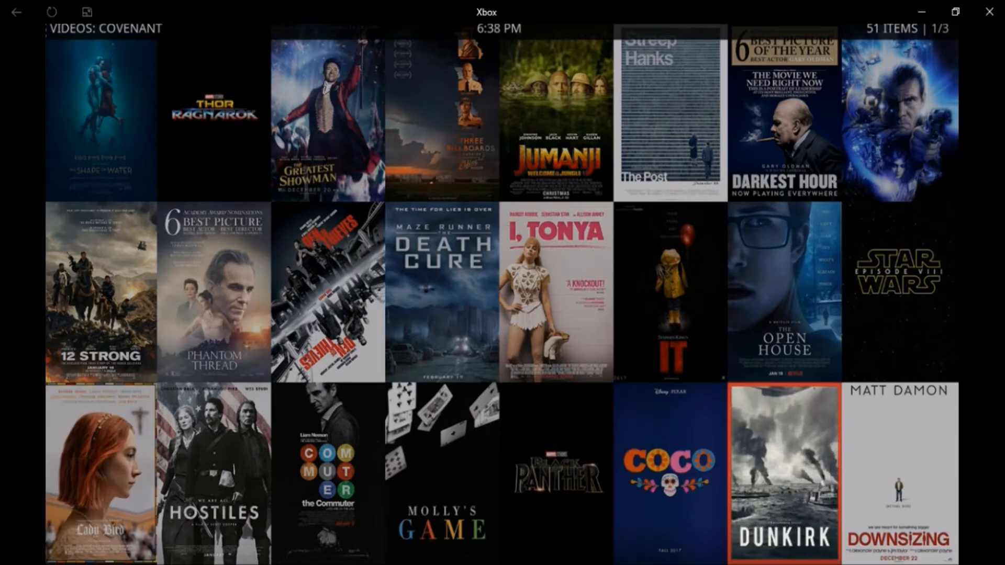
scroll("down", 3)
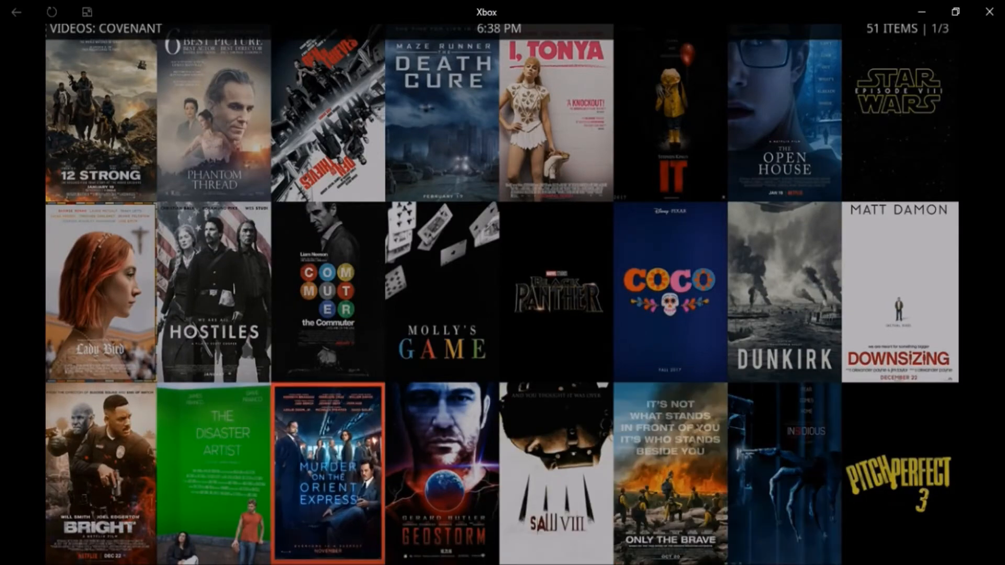
scroll("down", 3)
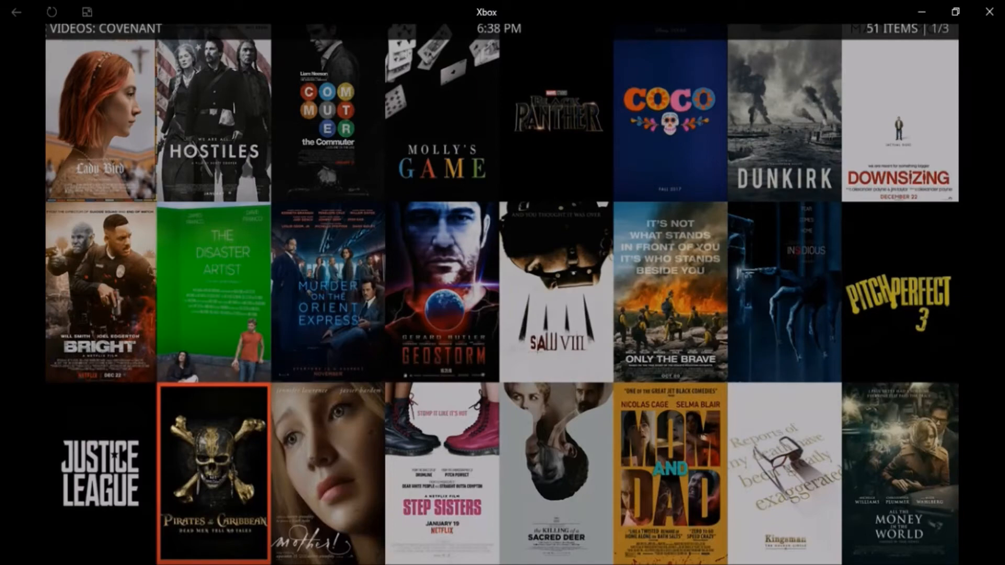
scroll("down", 3)
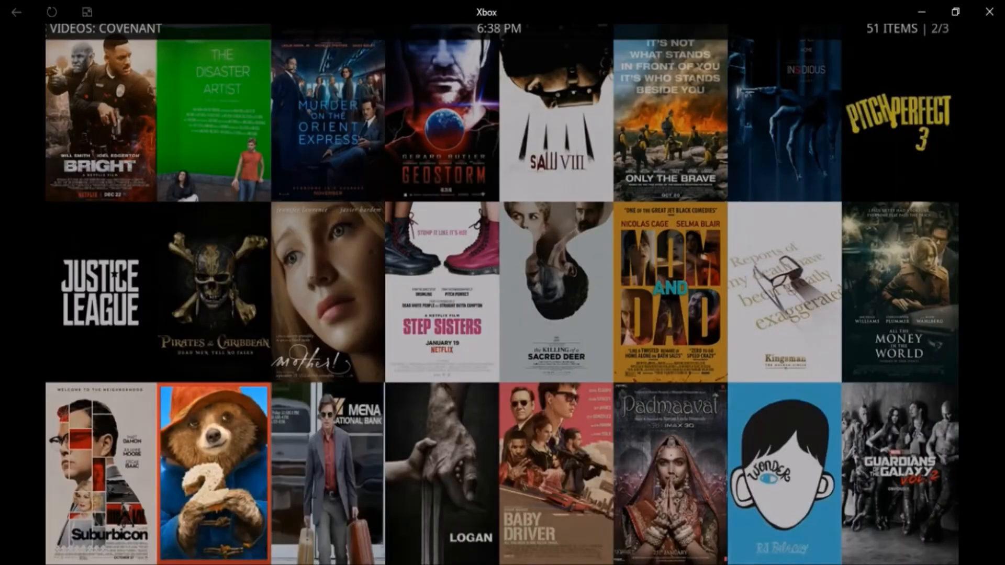
scroll("down", 3)
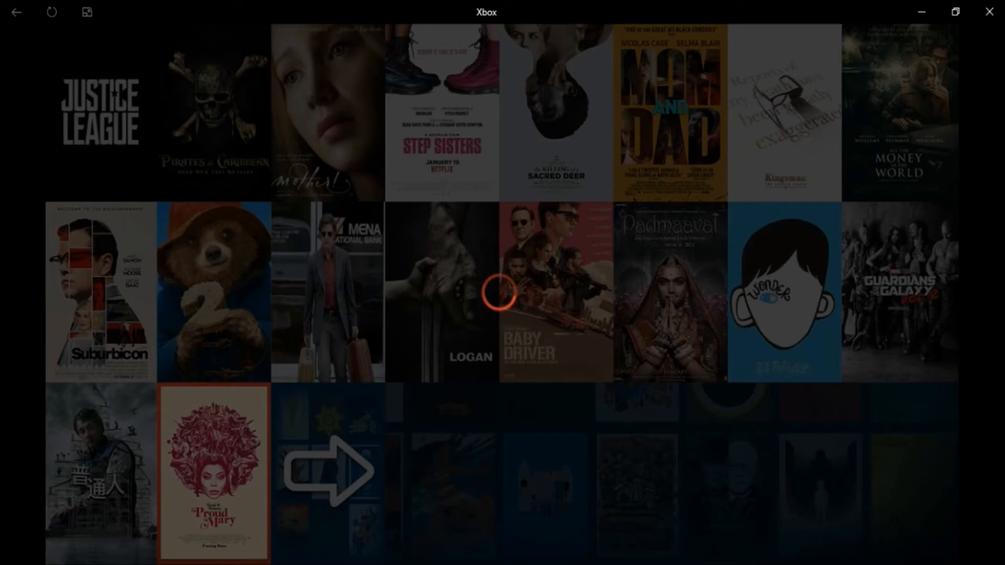
left_click(212, 475)
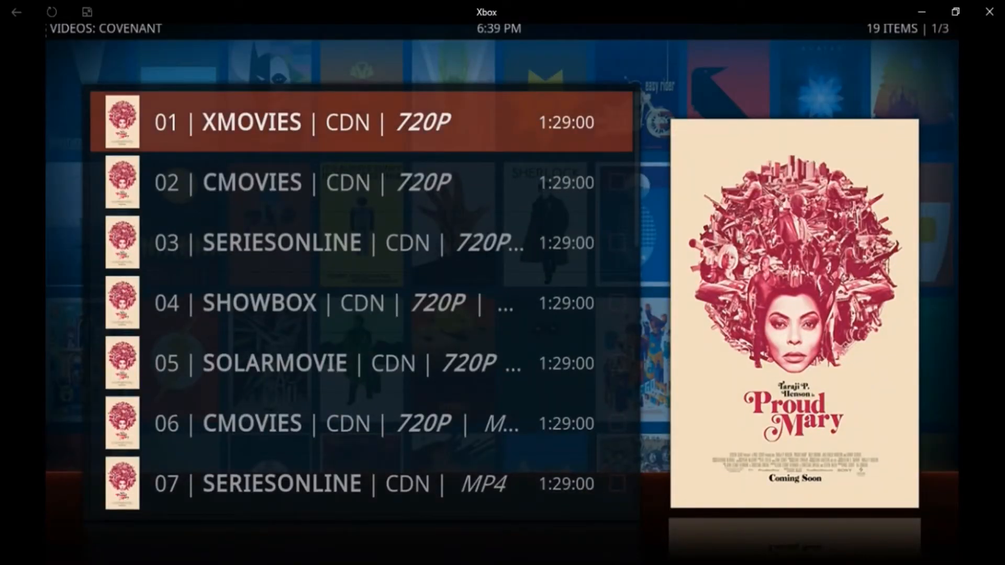
Play Proud Mary from the 01 | XMOVIES | CDN | 720P source
left_click(359, 121)
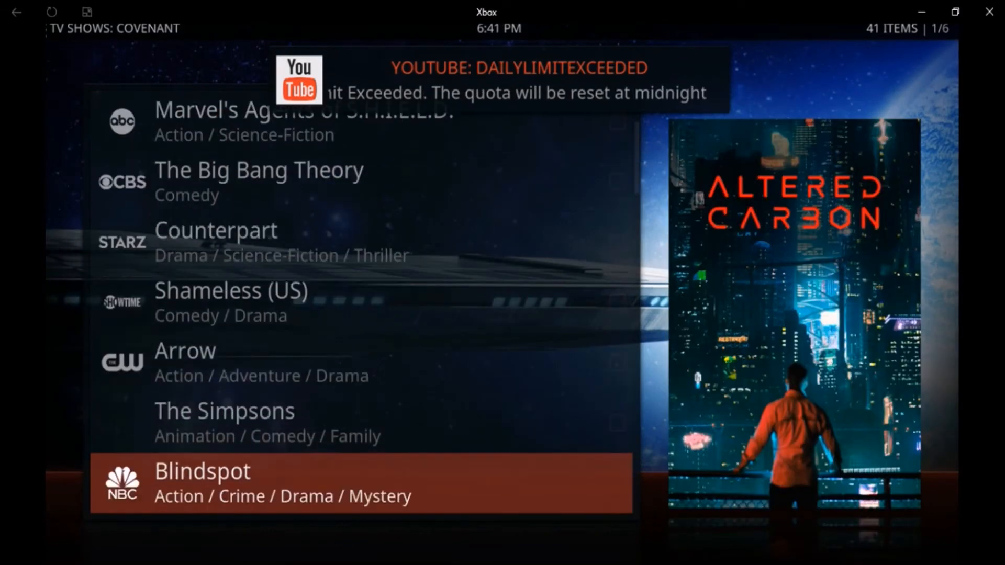
Enter Covenant's New TV Shows list and scroll down through the titles
scroll("down", 3)
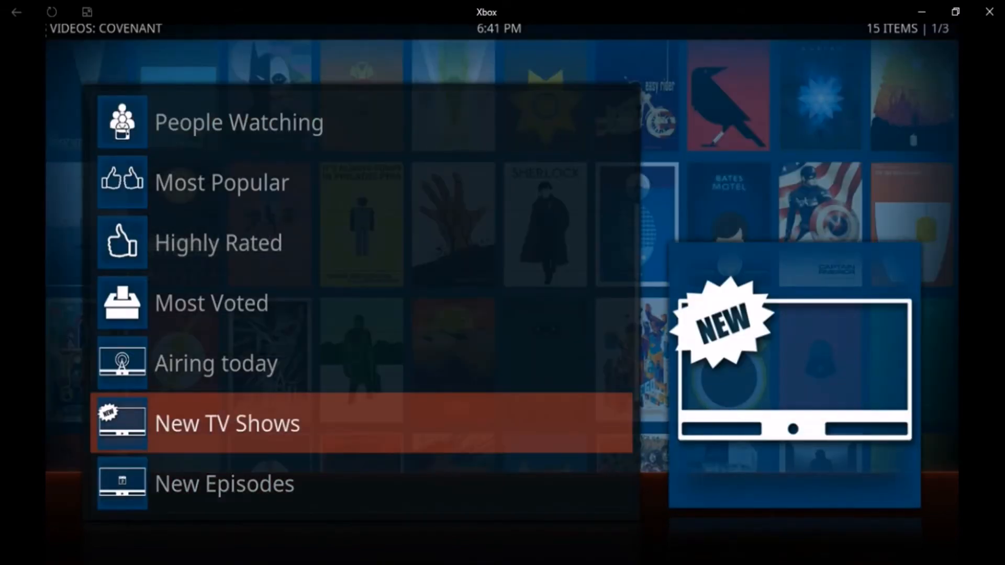
left_click(227, 423)
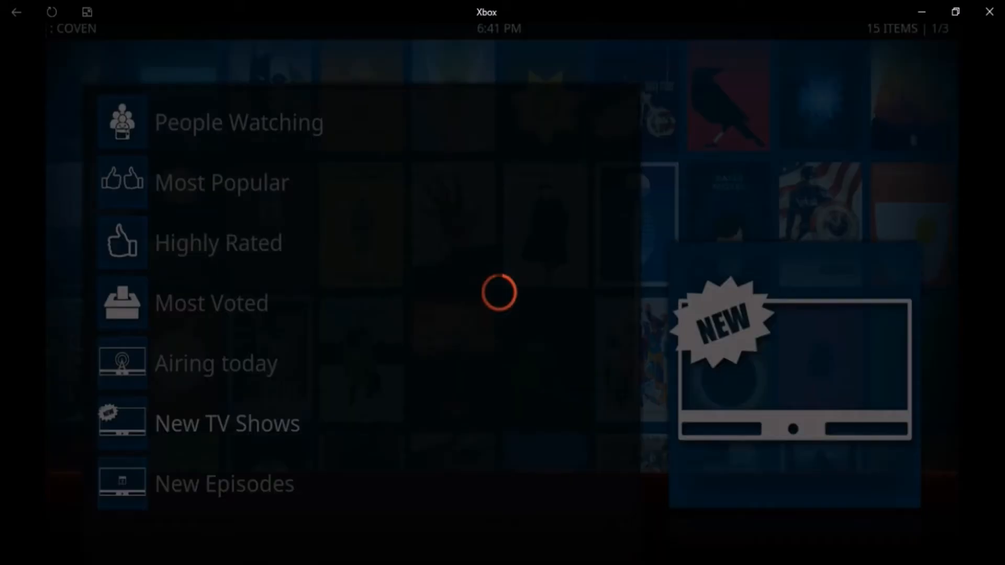
left_click(228, 423)
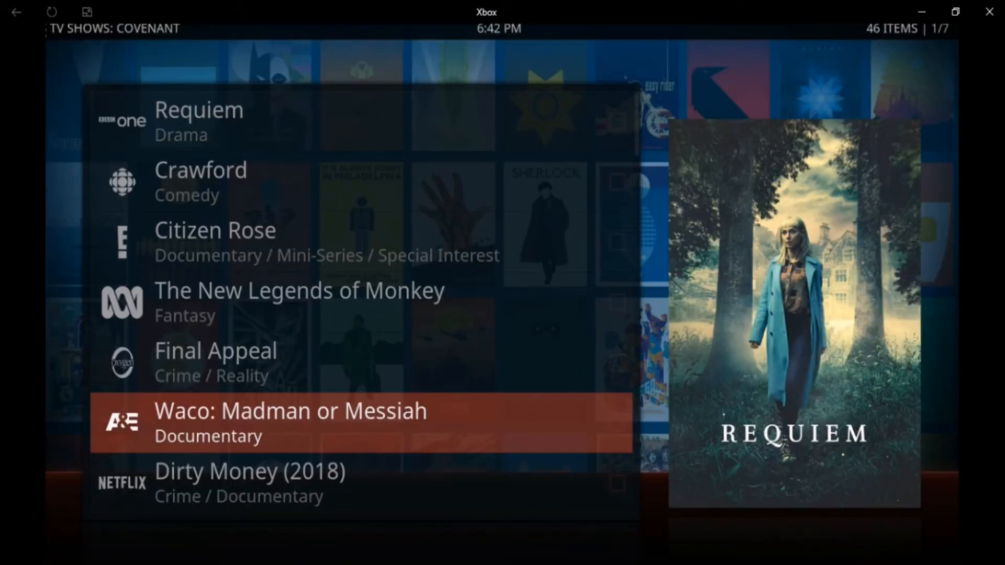
scroll("down", 3)
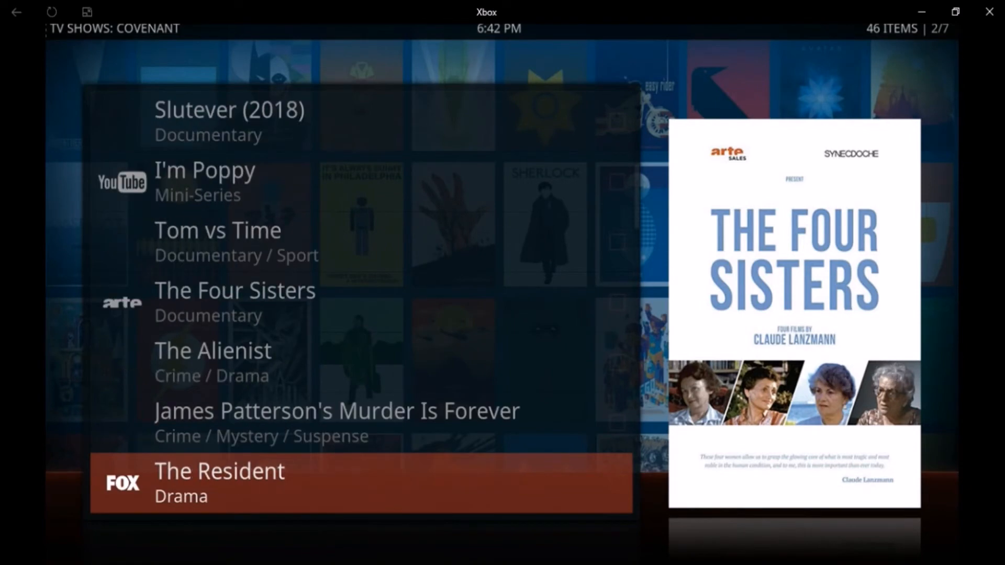
scroll("down", 3)
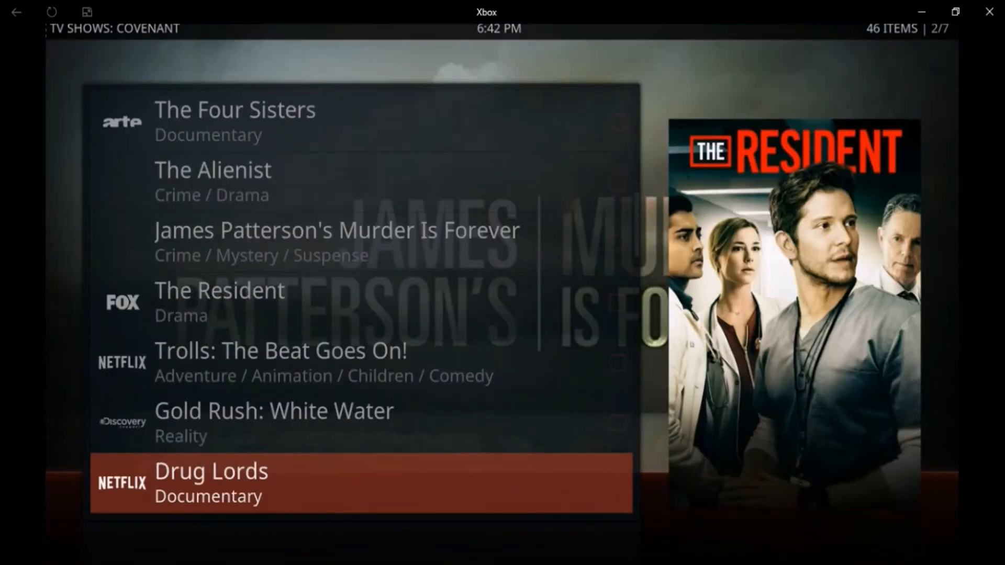
scroll("down", 3)
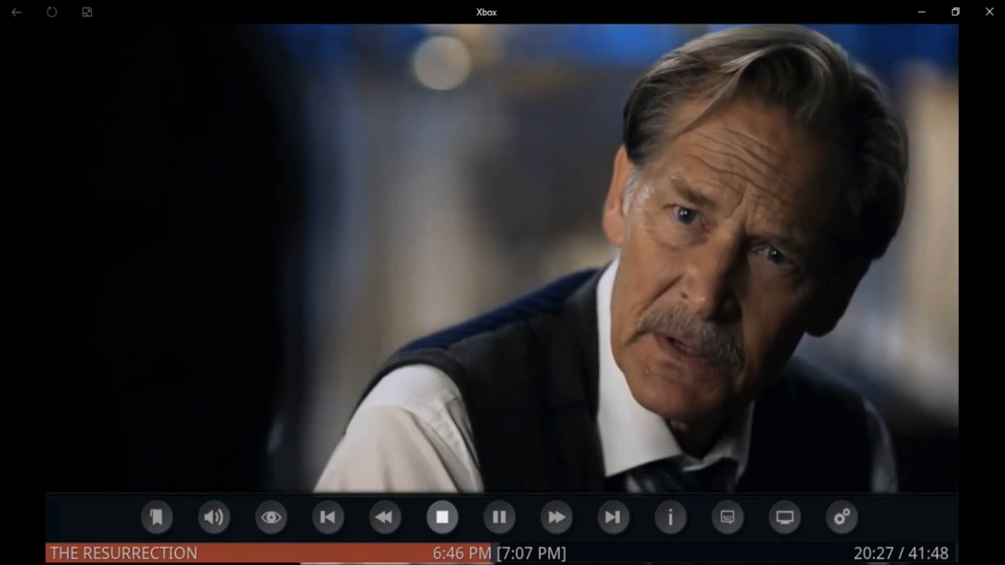
Stop the episode and navigate into TVONE's Live TV NEWS category
left_click(441, 517)
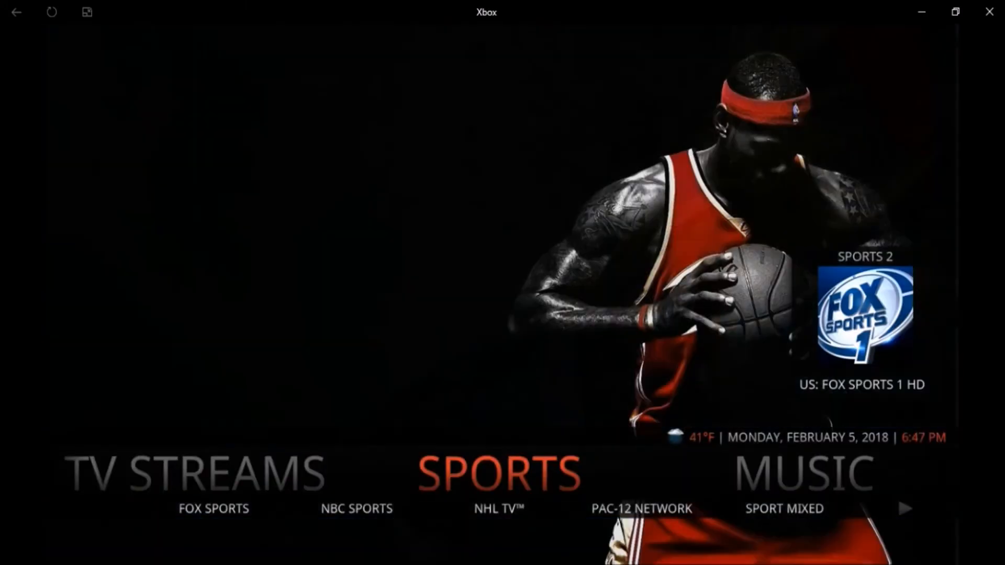
scroll("right", 3)
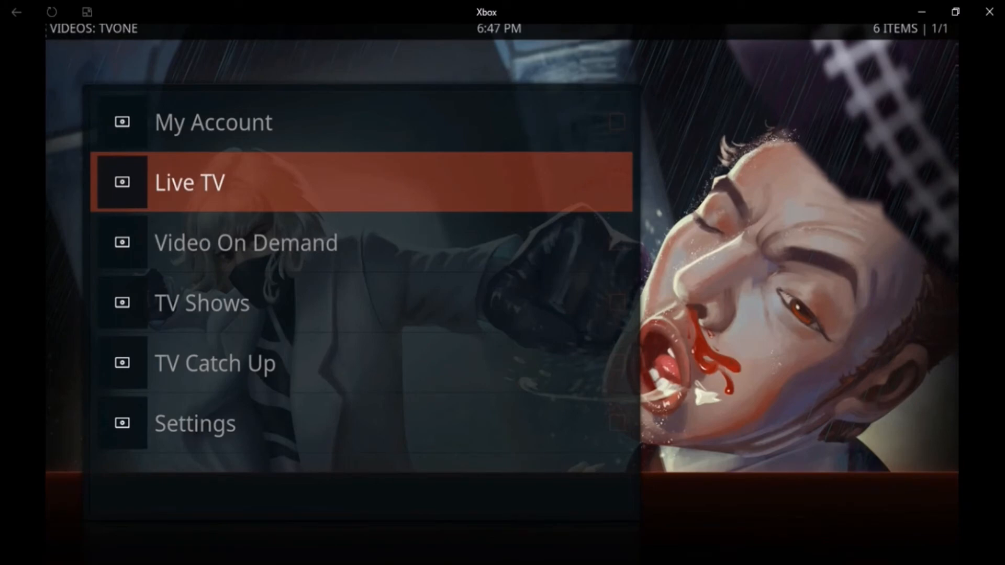
left_click(190, 182)
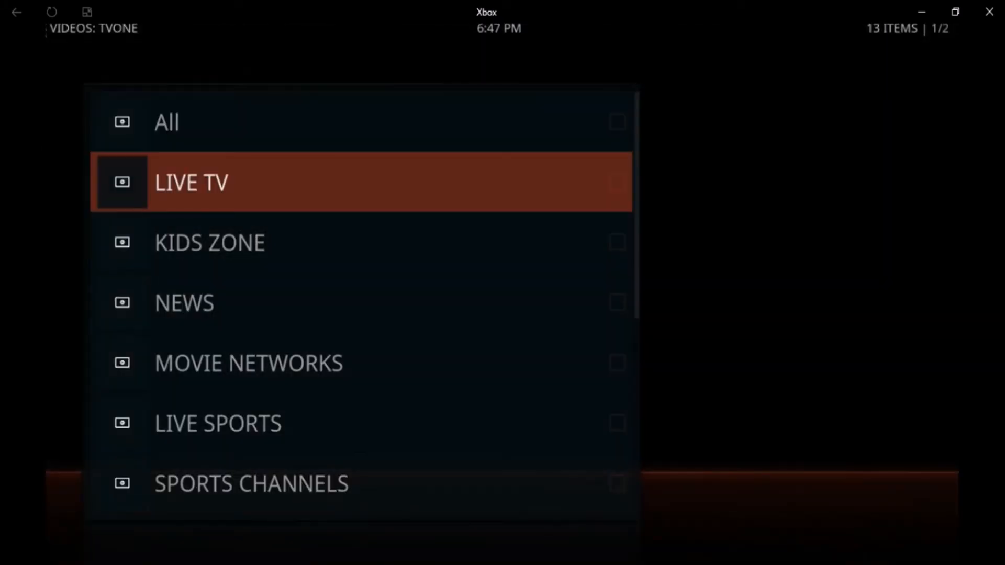
key("down")
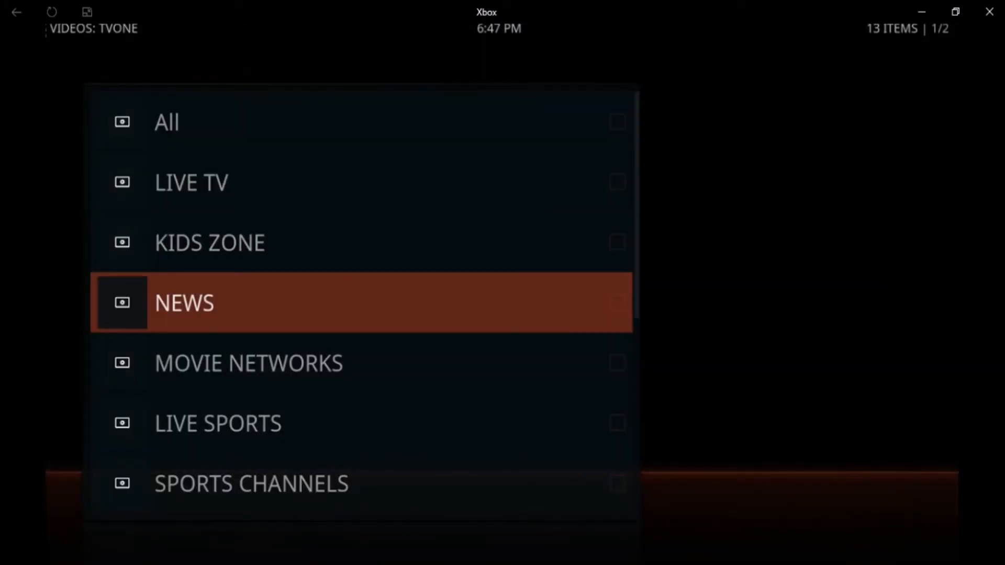
left_click(184, 302)
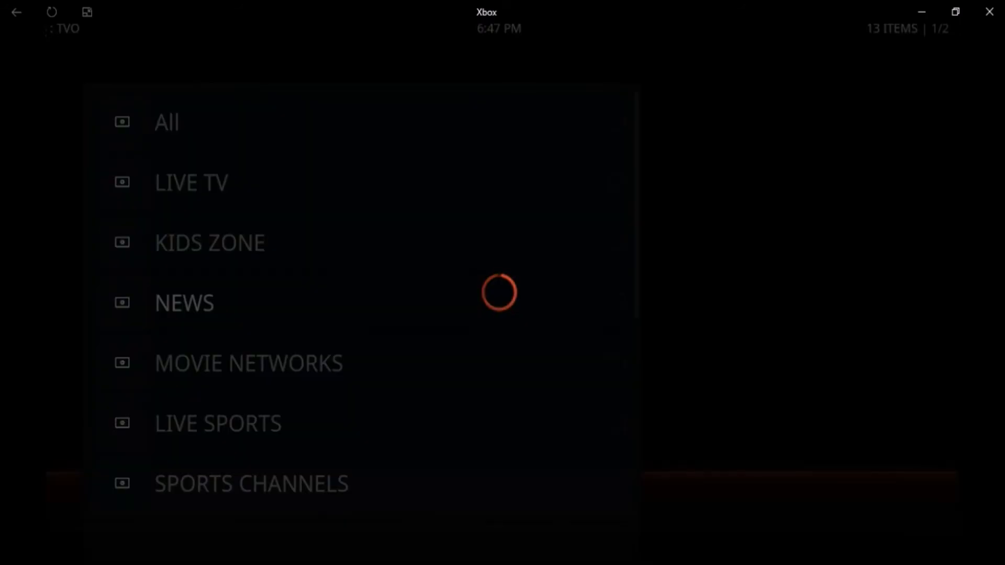
left_click(184, 303)
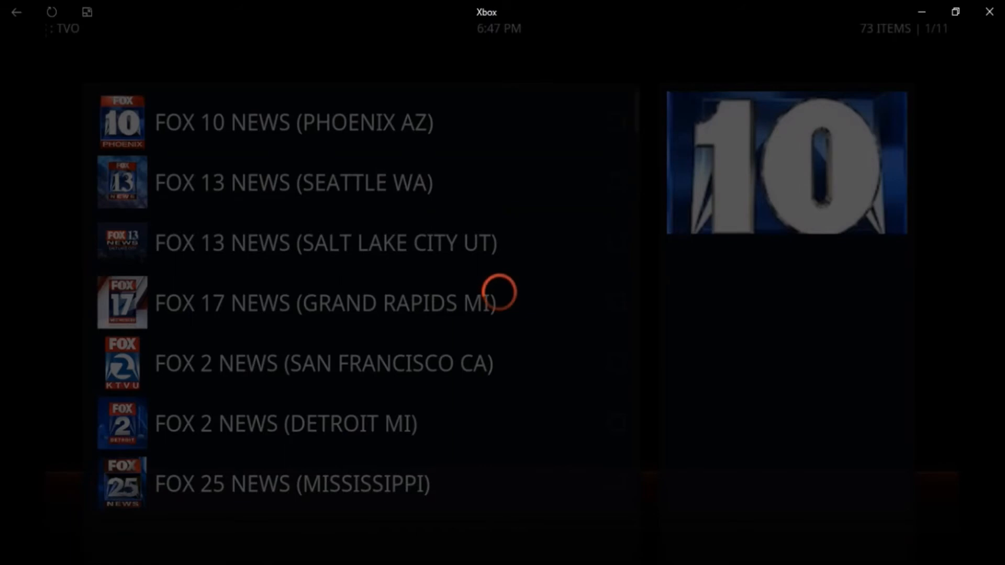
Play the FOX 10 NEWS (PHOENIX AZ) stream briefly, then stop it and go back
left_click(293, 122)
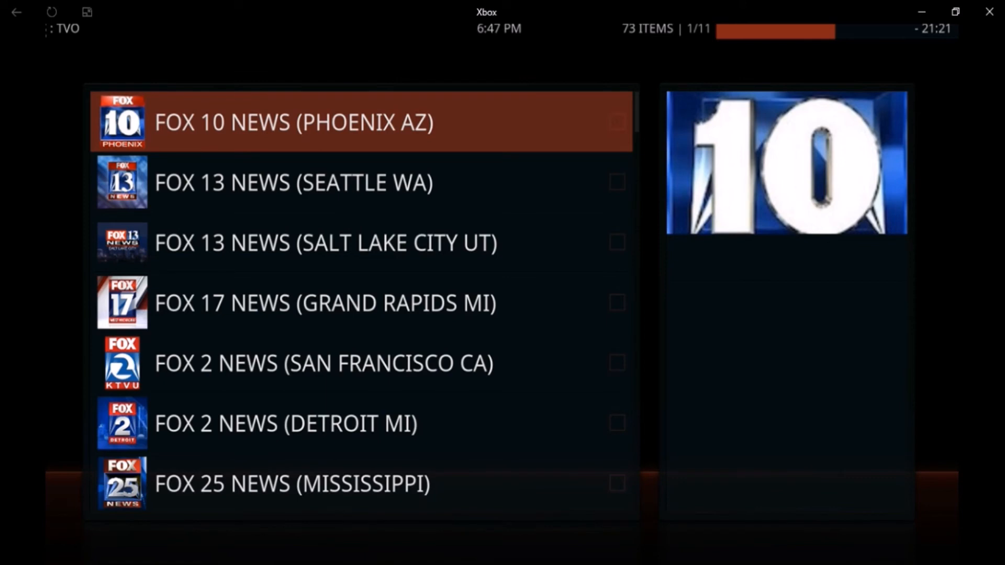
left_click(293, 123)
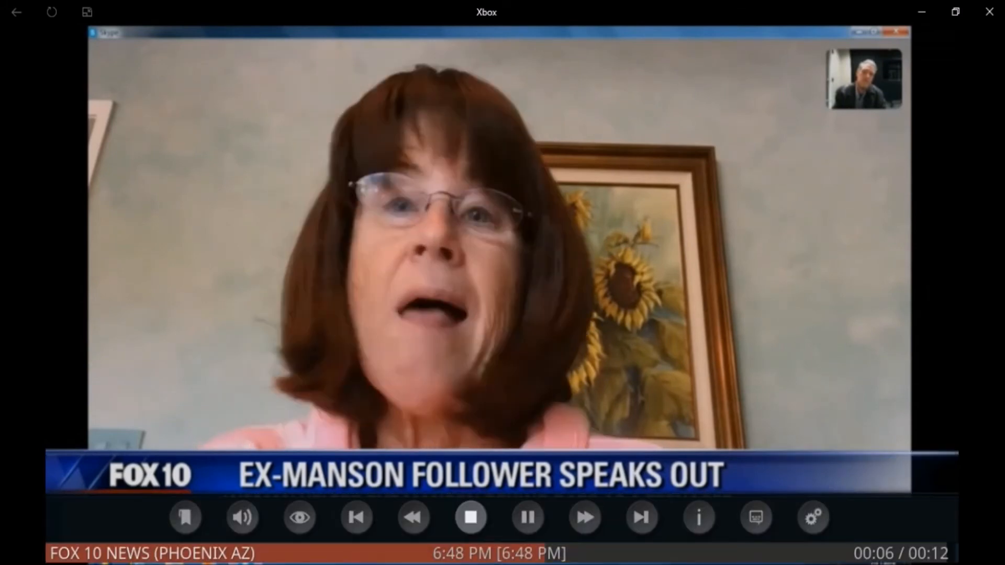
left_click(470, 516)
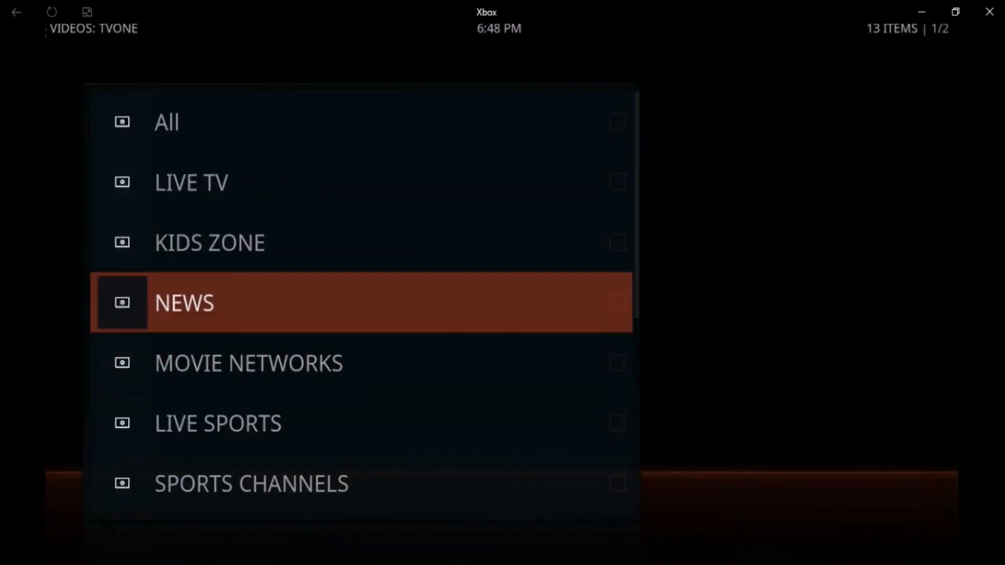
left_click(185, 302)
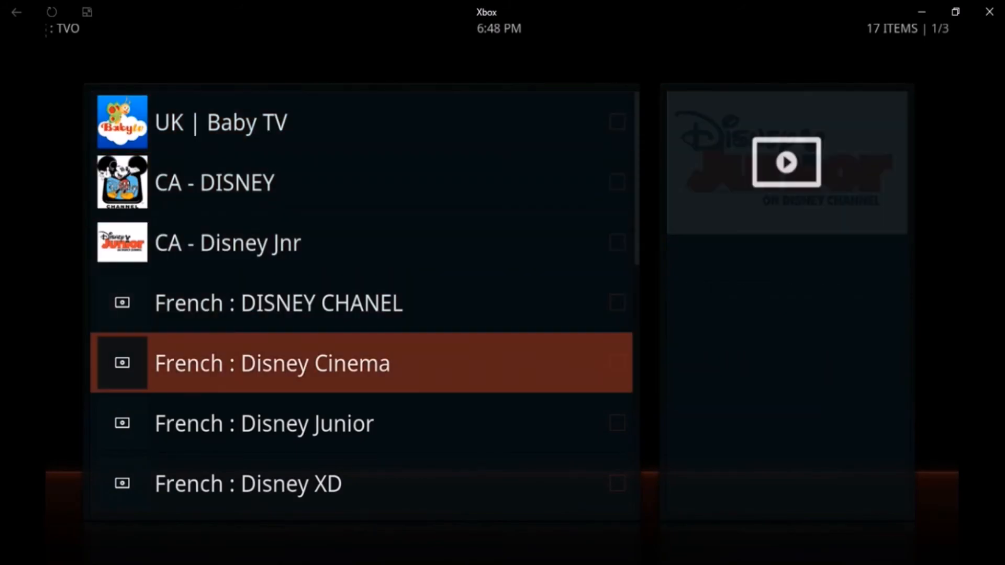
scroll("down", 3)
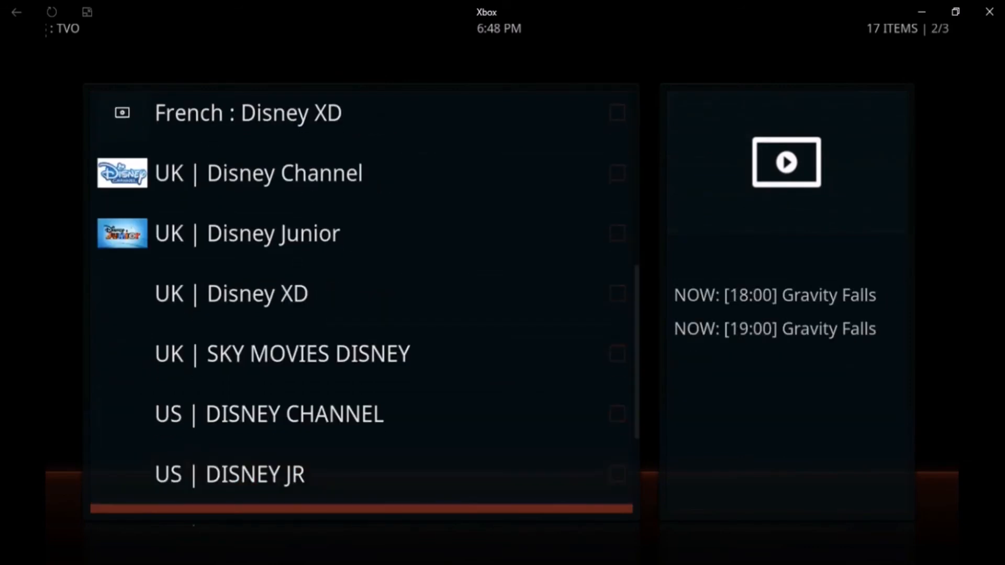
scroll("down", 3)
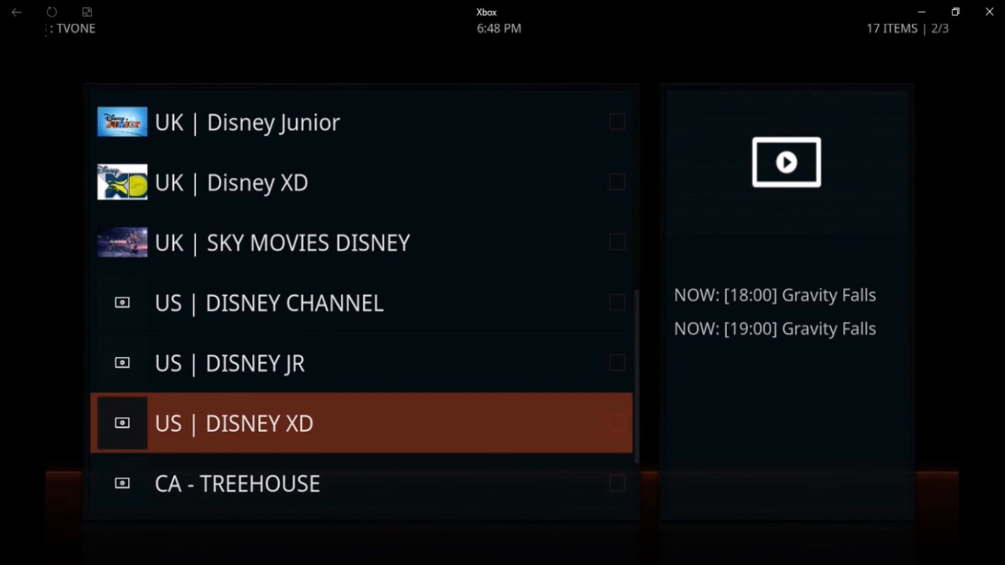
key("Down")
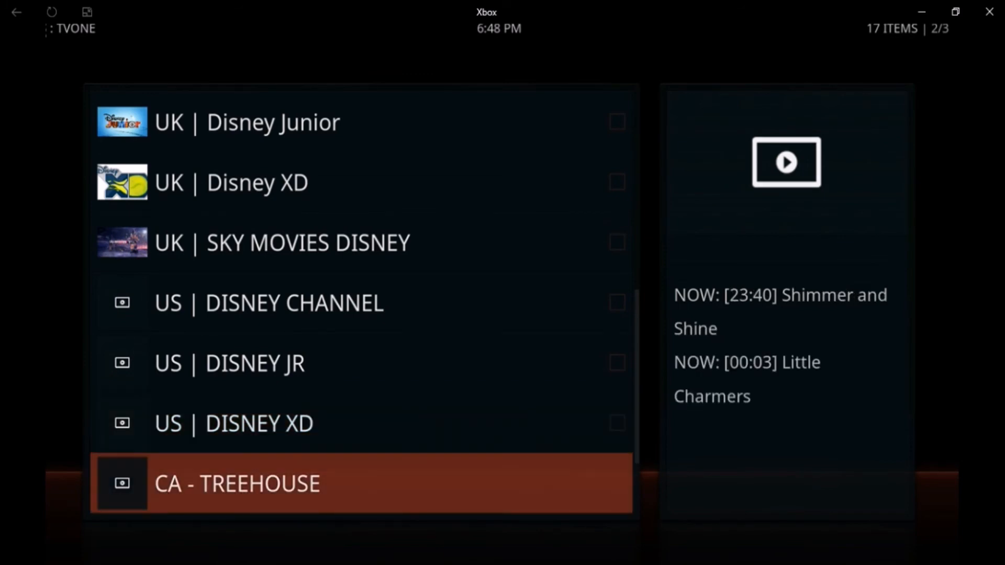
scroll("down", 3)
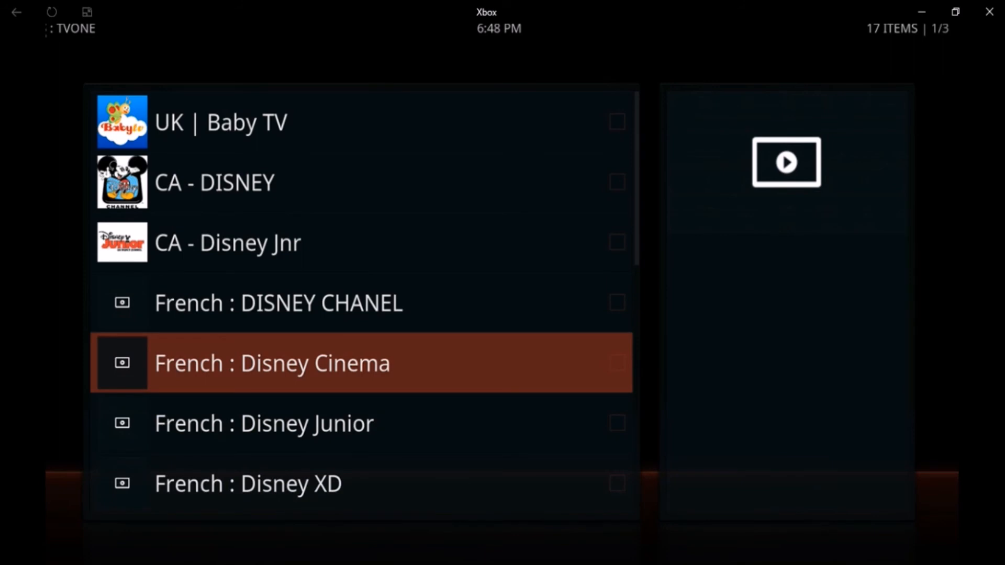
scroll("down", 3)
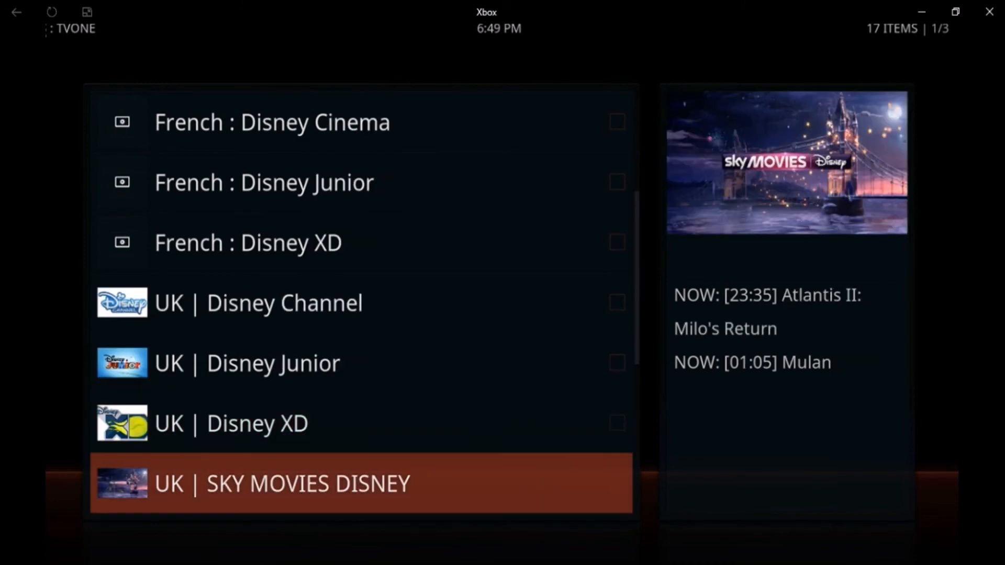
scroll("down", 3)
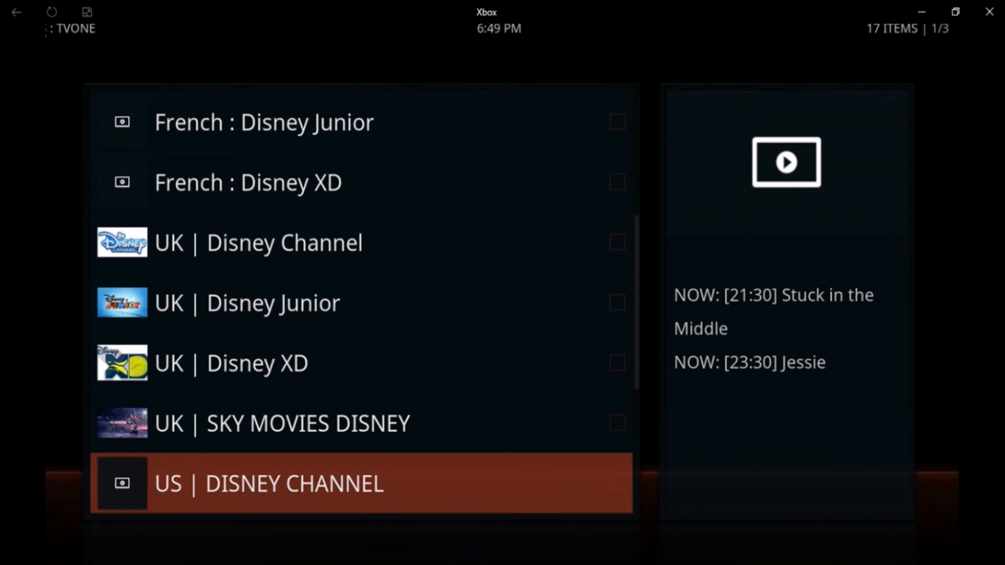
left_click(15, 12)
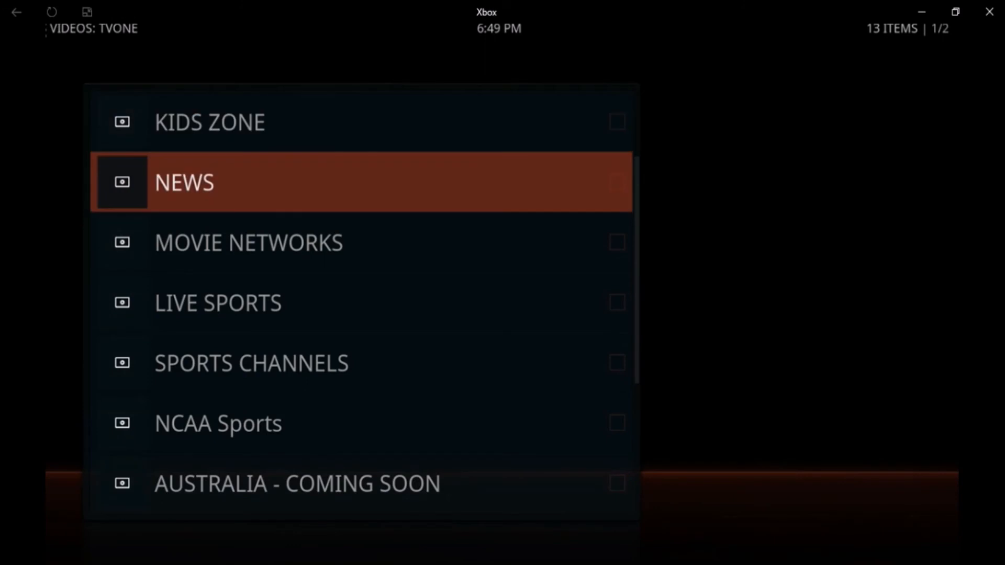
left_click(184, 182)
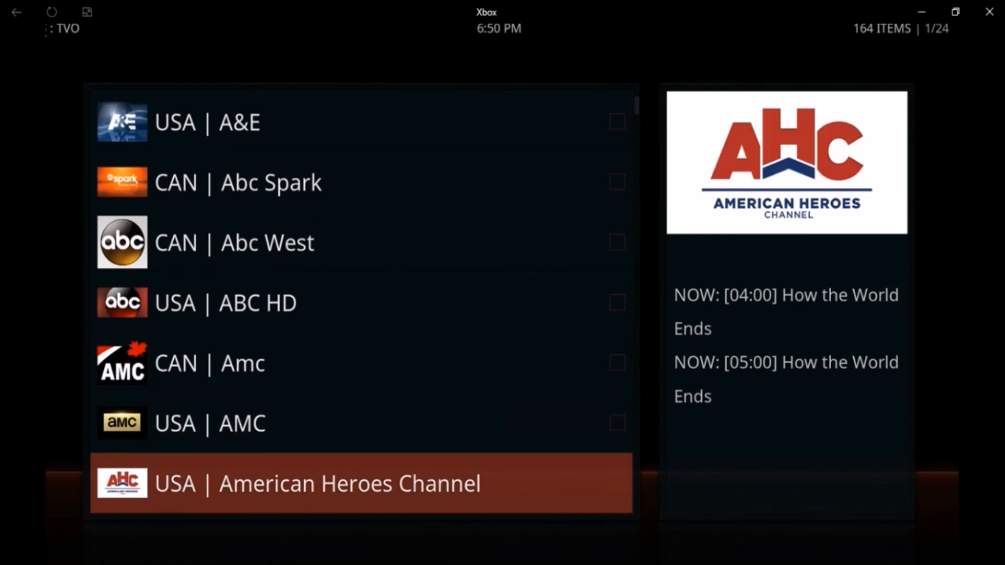
scroll("down", 3)
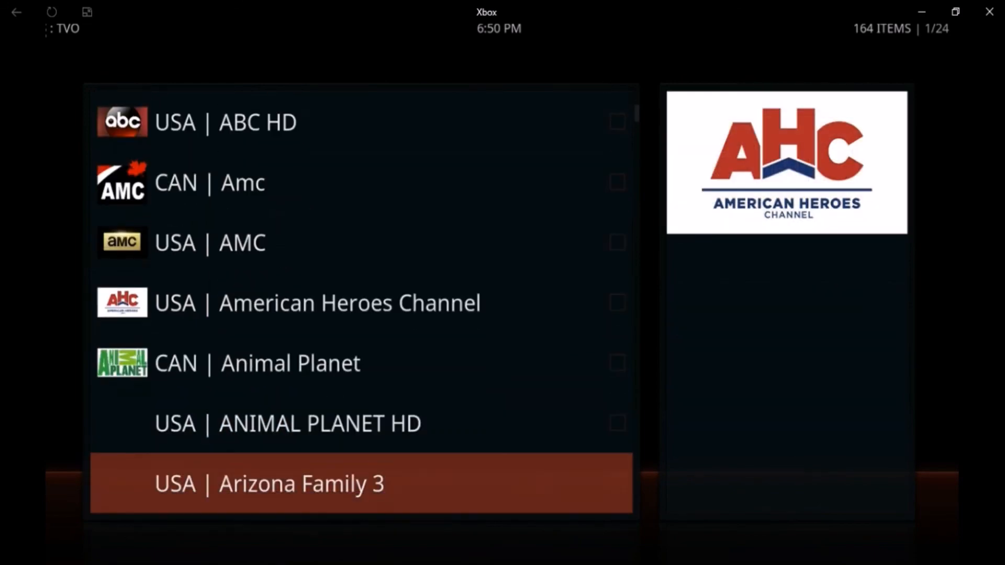
scroll("down", 3)
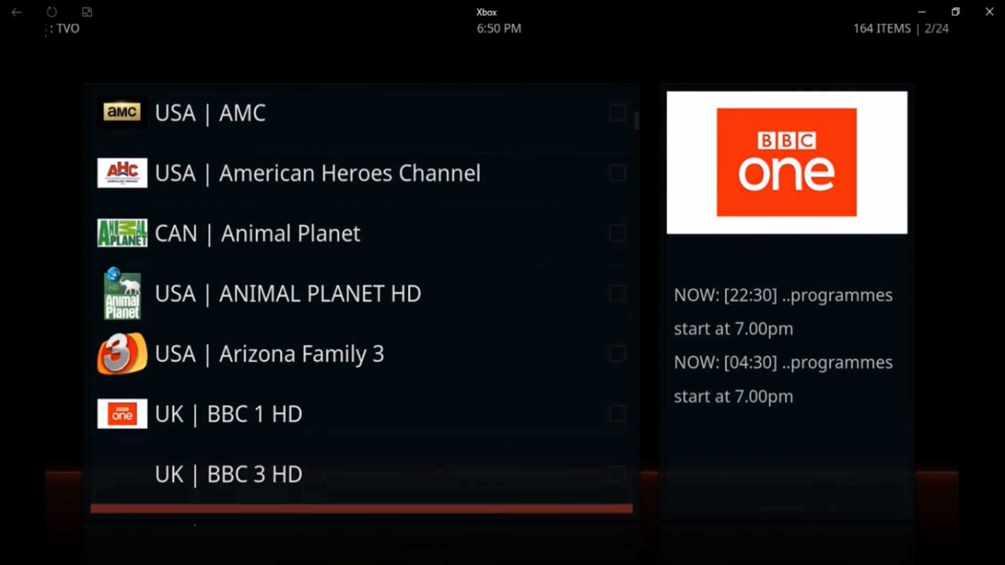
scroll("down", 3)
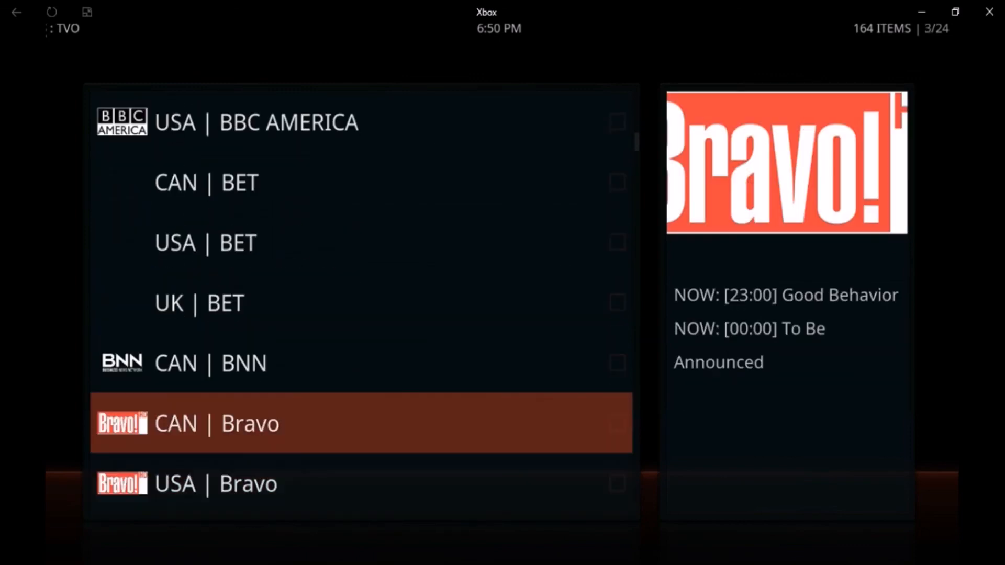